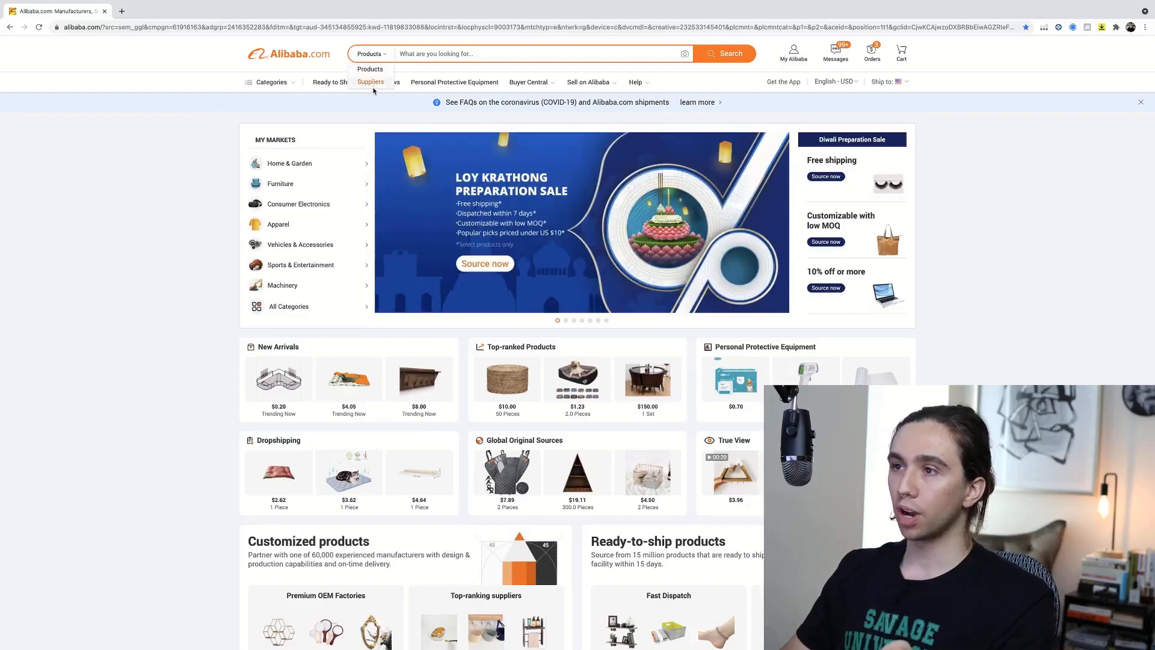
# Set the search scope to Suppliers and enter 'shelf with hooks' in the search box.
pyautogui.click(371, 82)
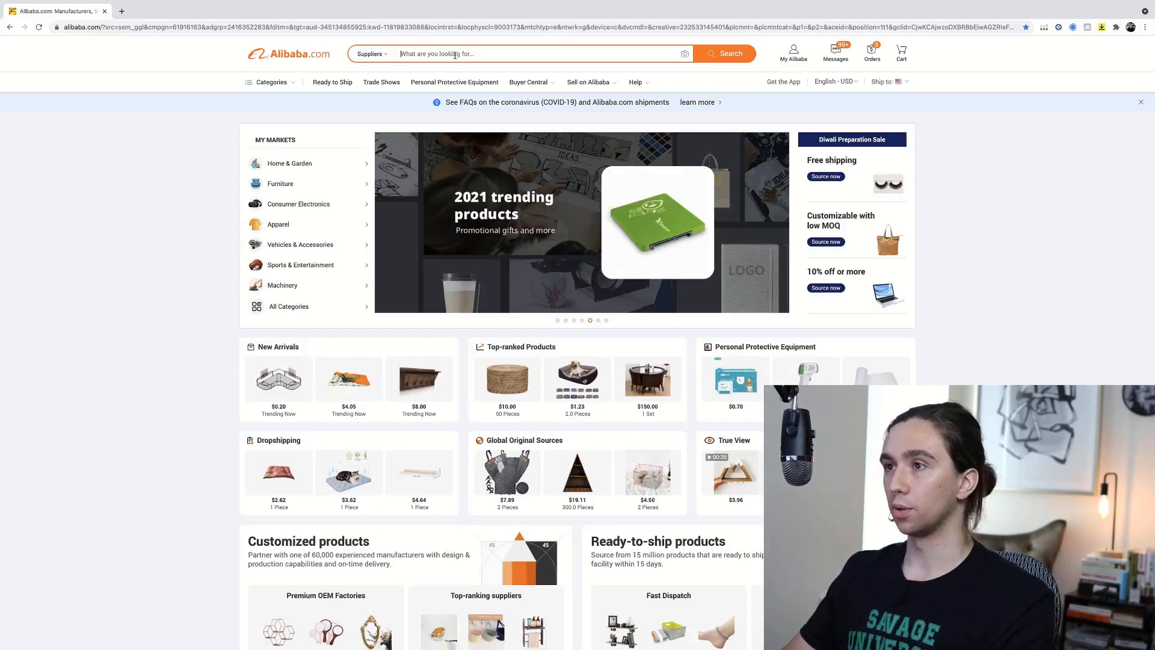
pyautogui.click(516, 52)
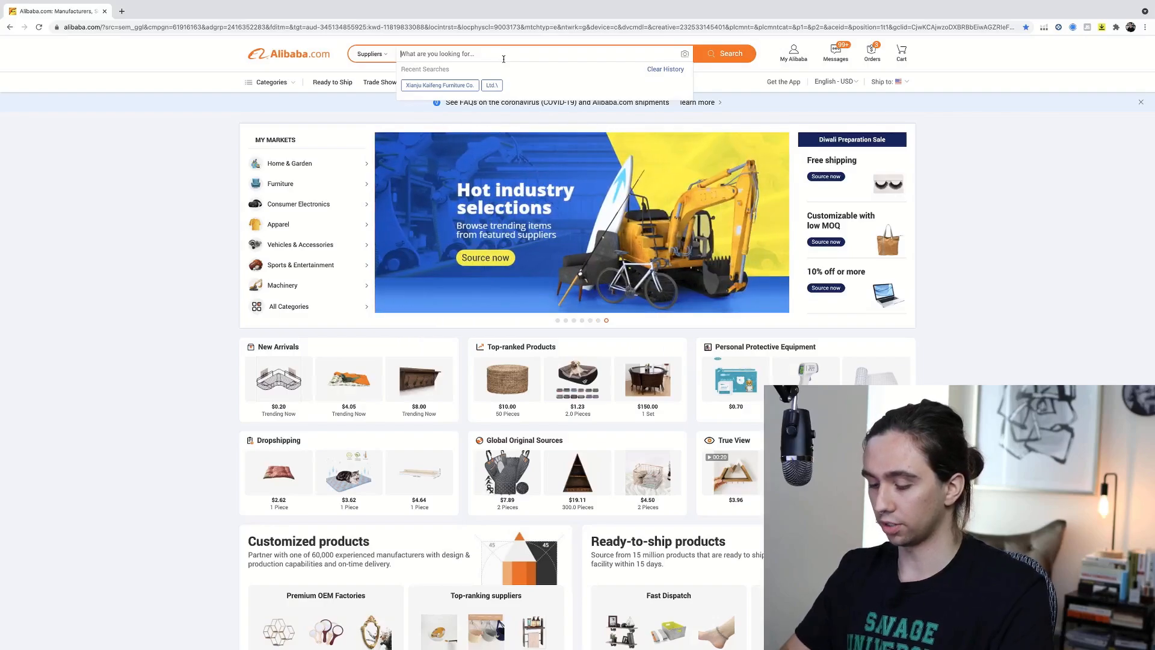
pyautogui.write('shelf with hooks')
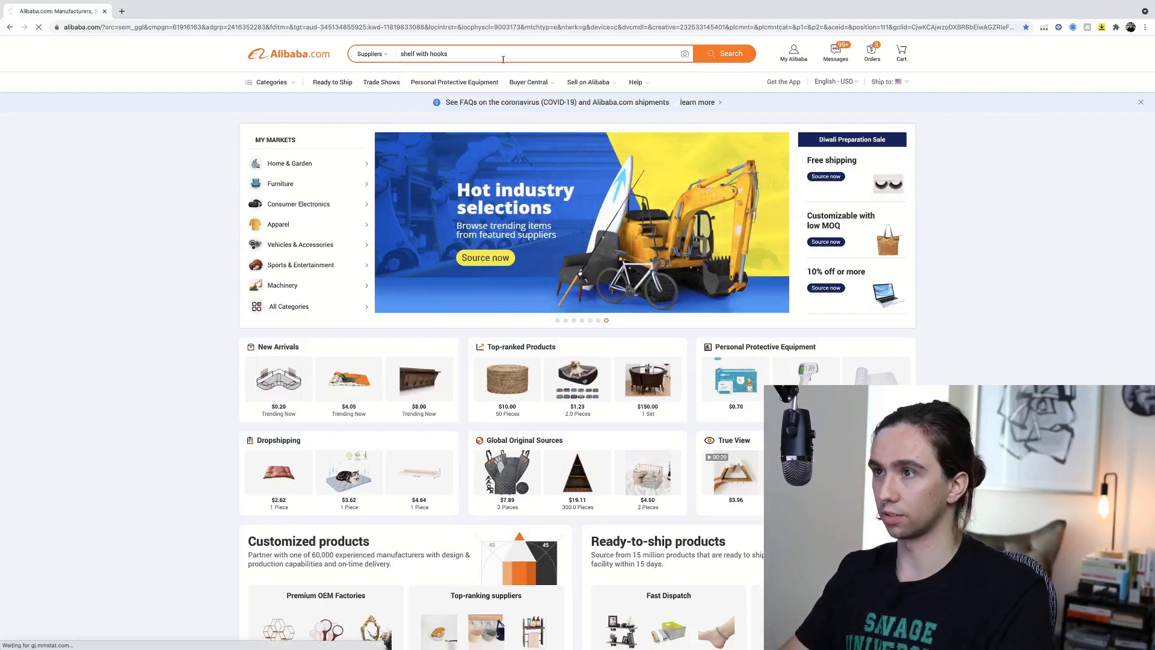
# Run the supplier search, listing about 3,541 suppliers for 'shelf with hooks'.
pyautogui.click(723, 53)
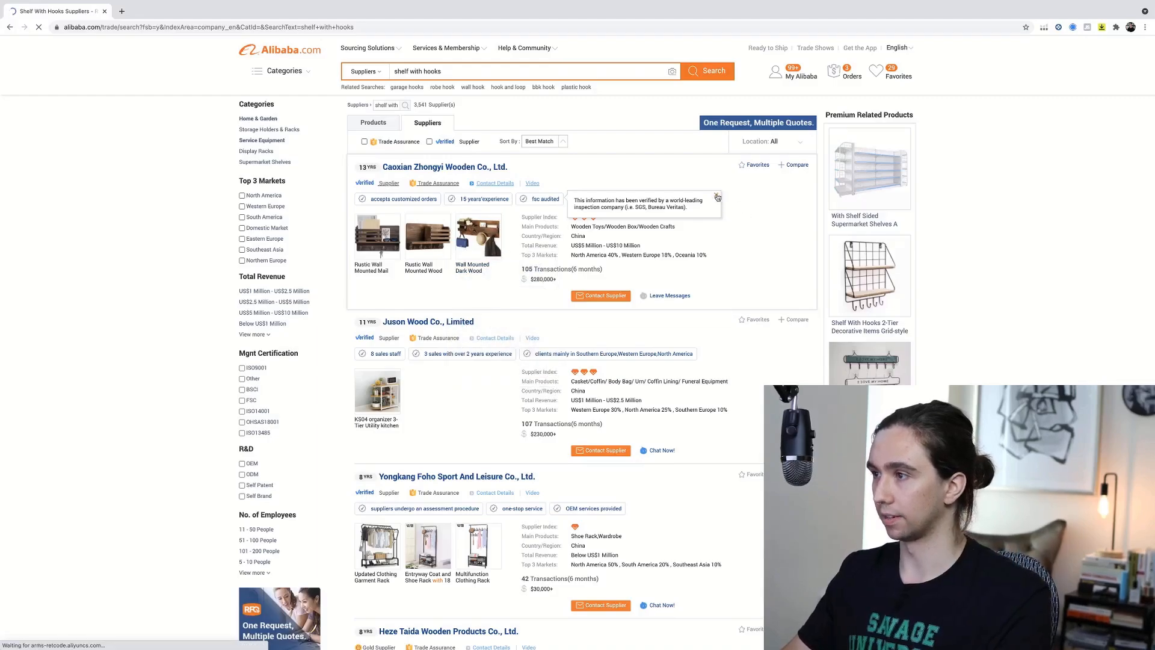
pyautogui.moveTo(452, 250)
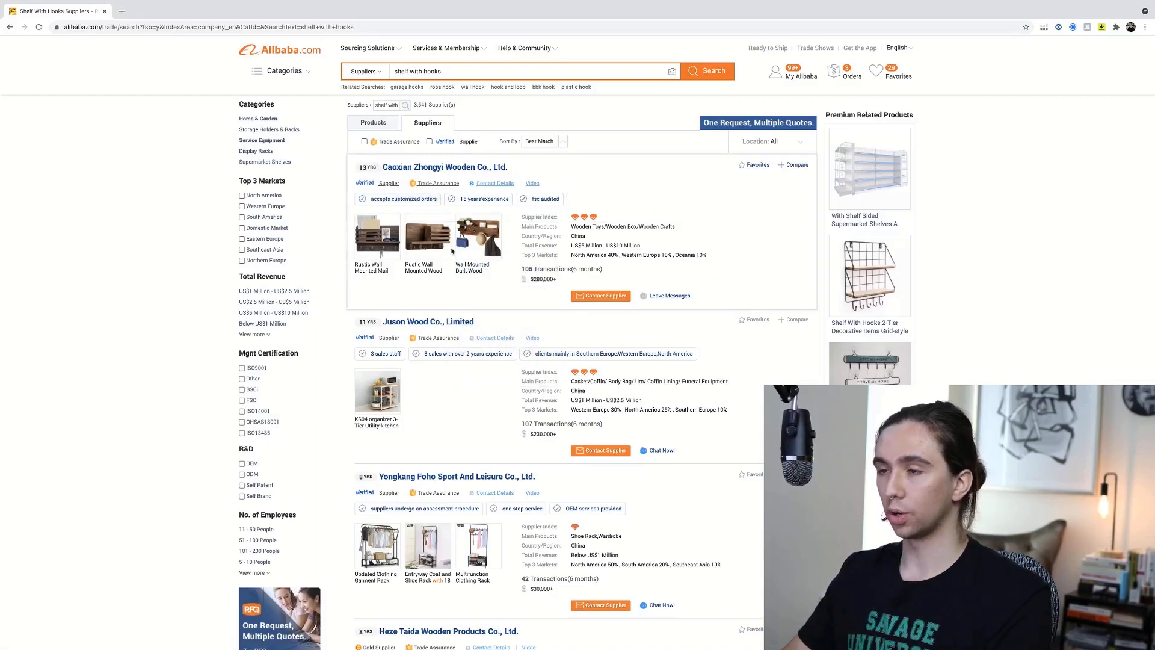
pyautogui.moveTo(823, 264)
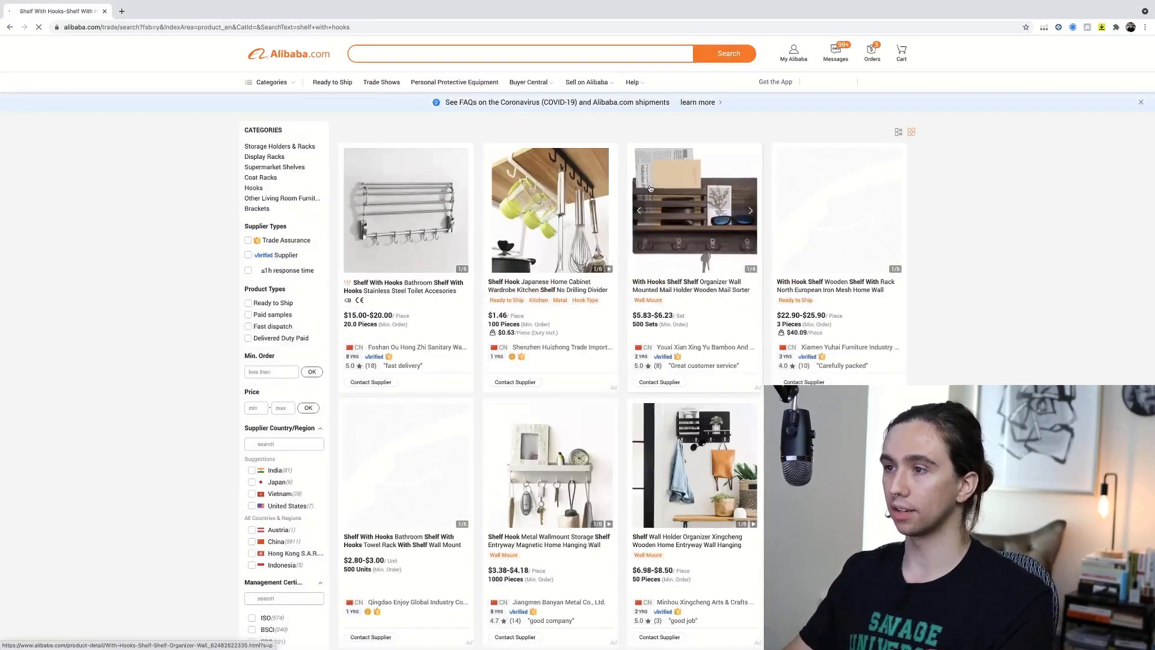
# Browse down through the wall-mounted shelf product listings, checking prices and minimum orders.
pyautogui.scroll(-3)
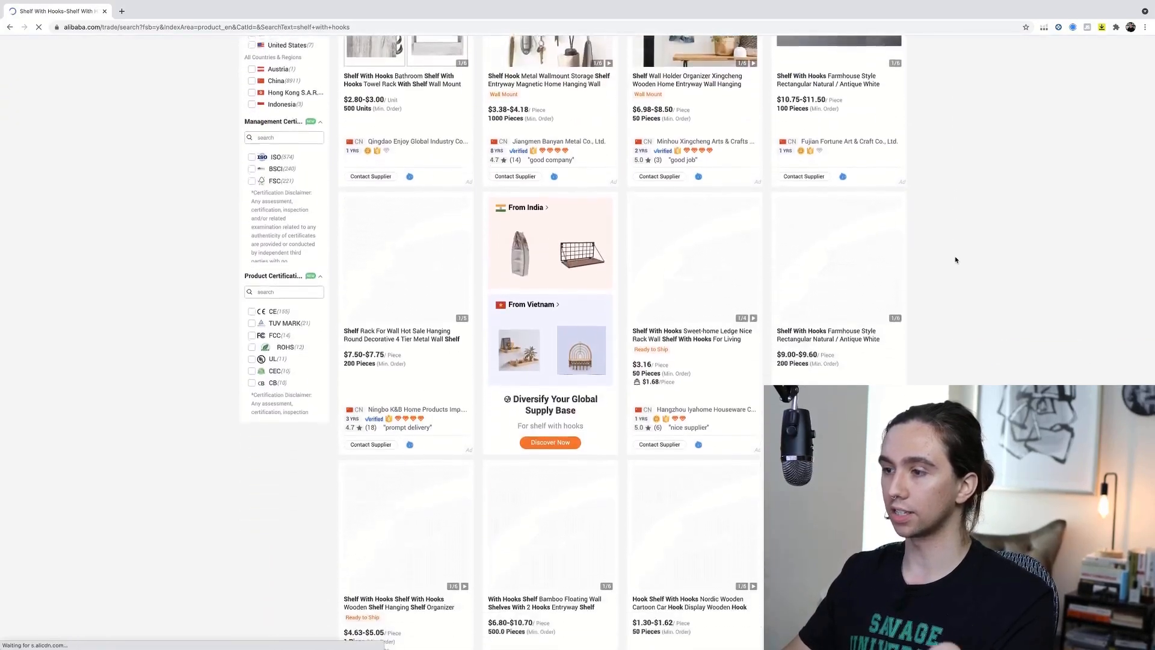
pyautogui.scroll(-3)
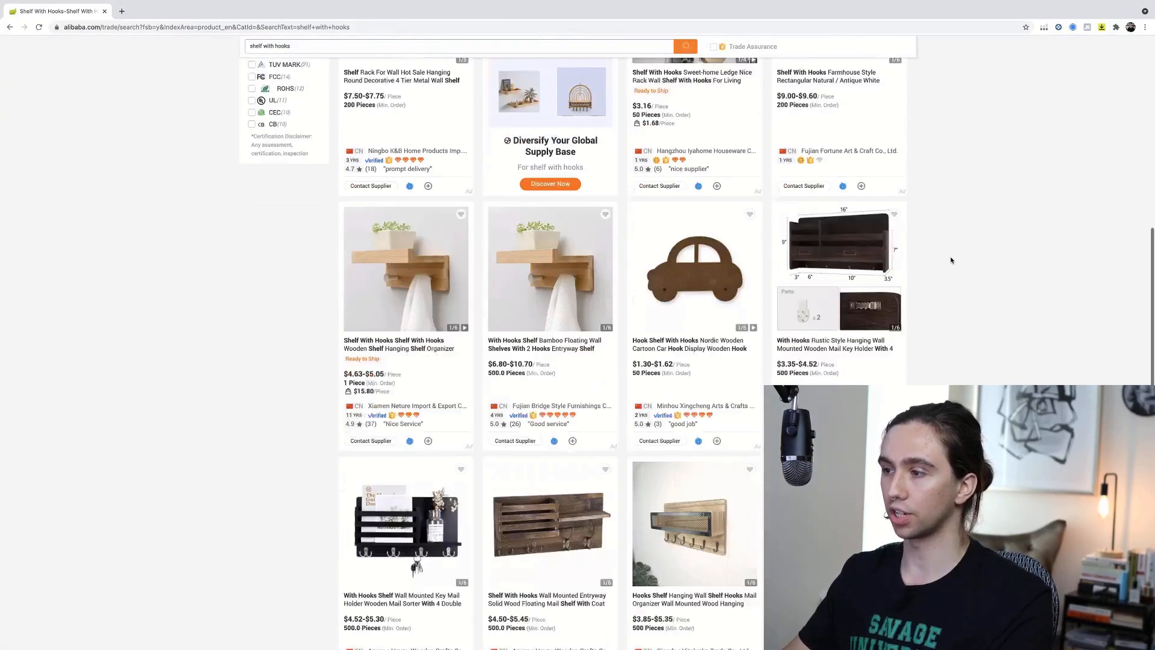
pyautogui.scroll(-3)
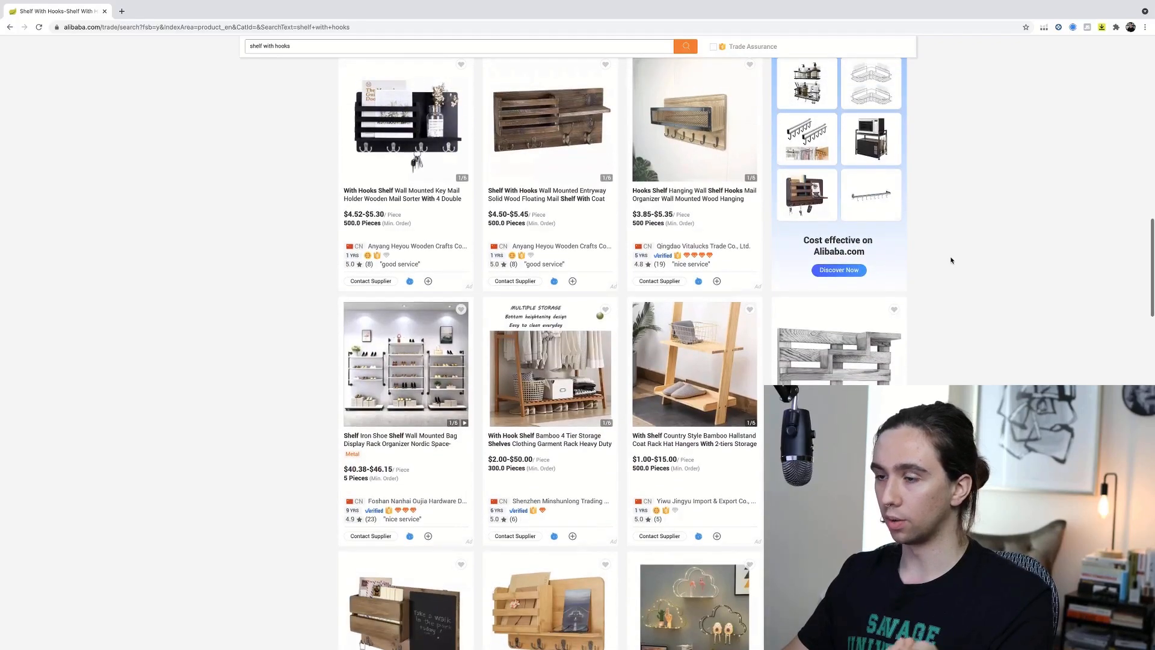
pyautogui.scroll(-3)
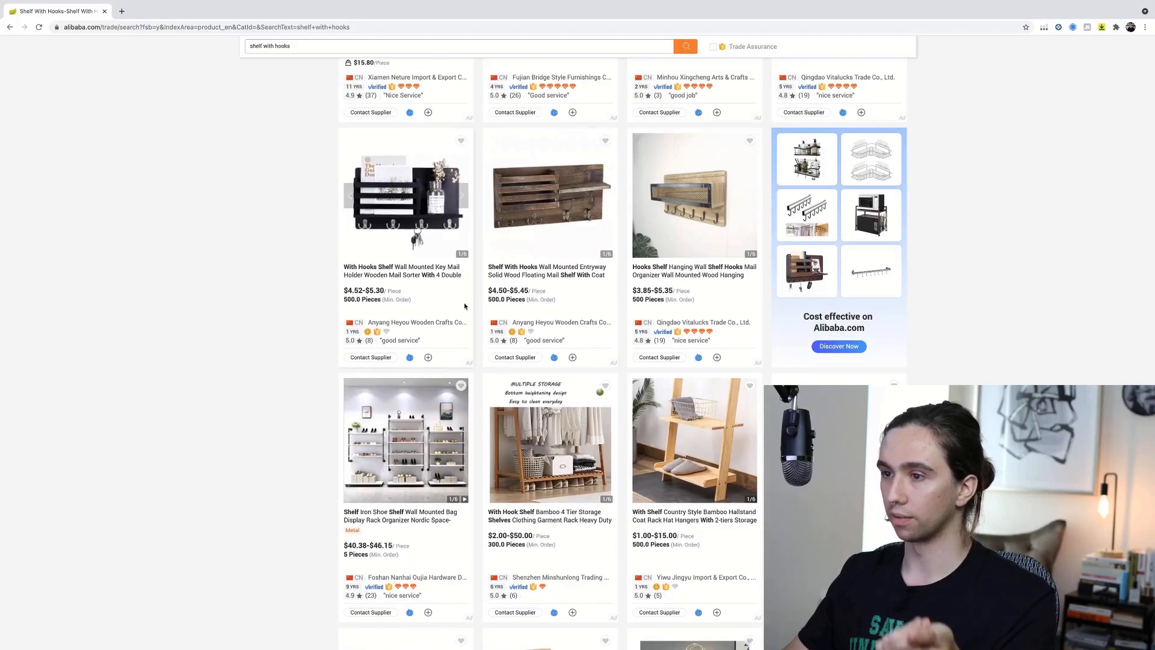
pyautogui.moveTo(416, 322)
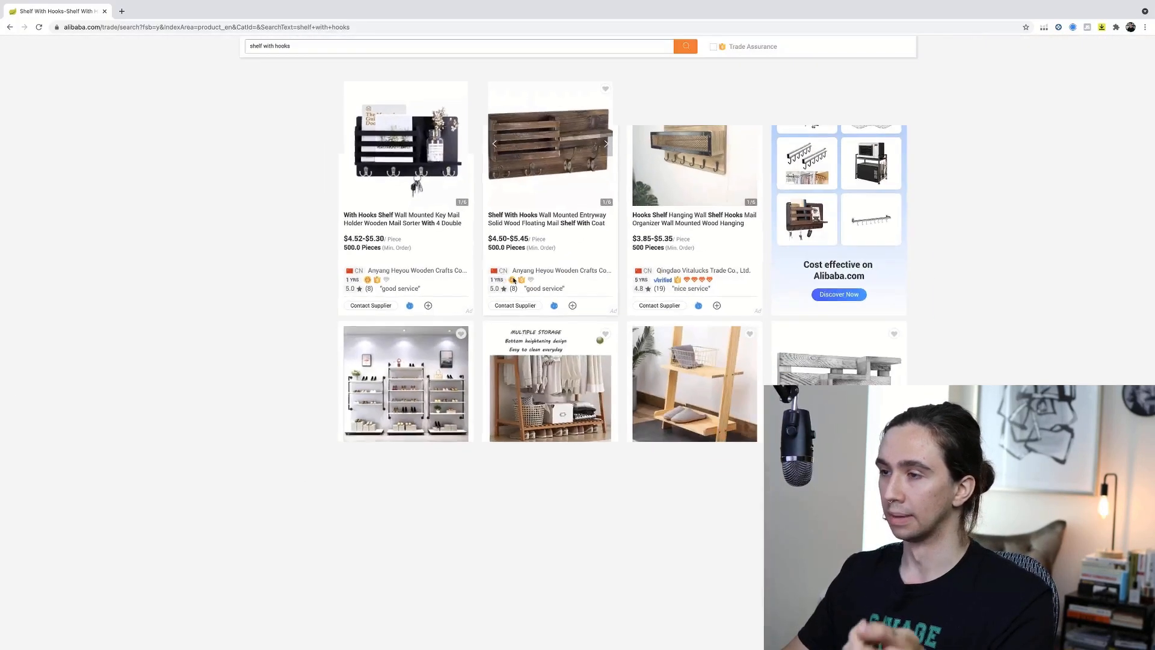
pyautogui.scroll(-3)
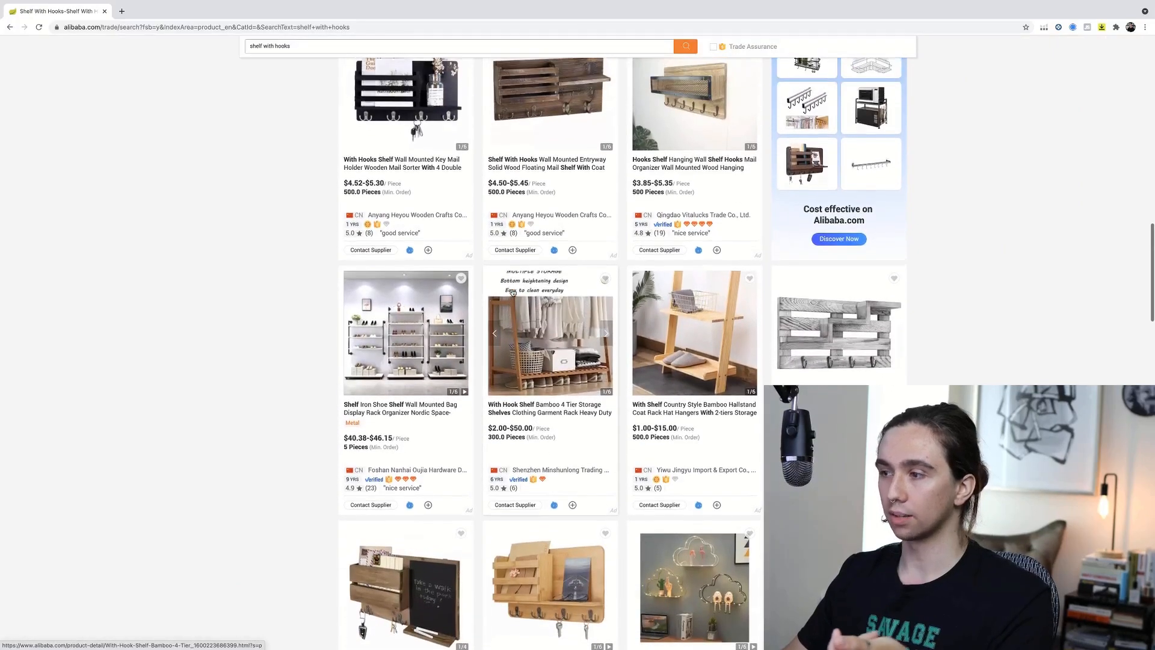
pyautogui.scroll(-3)
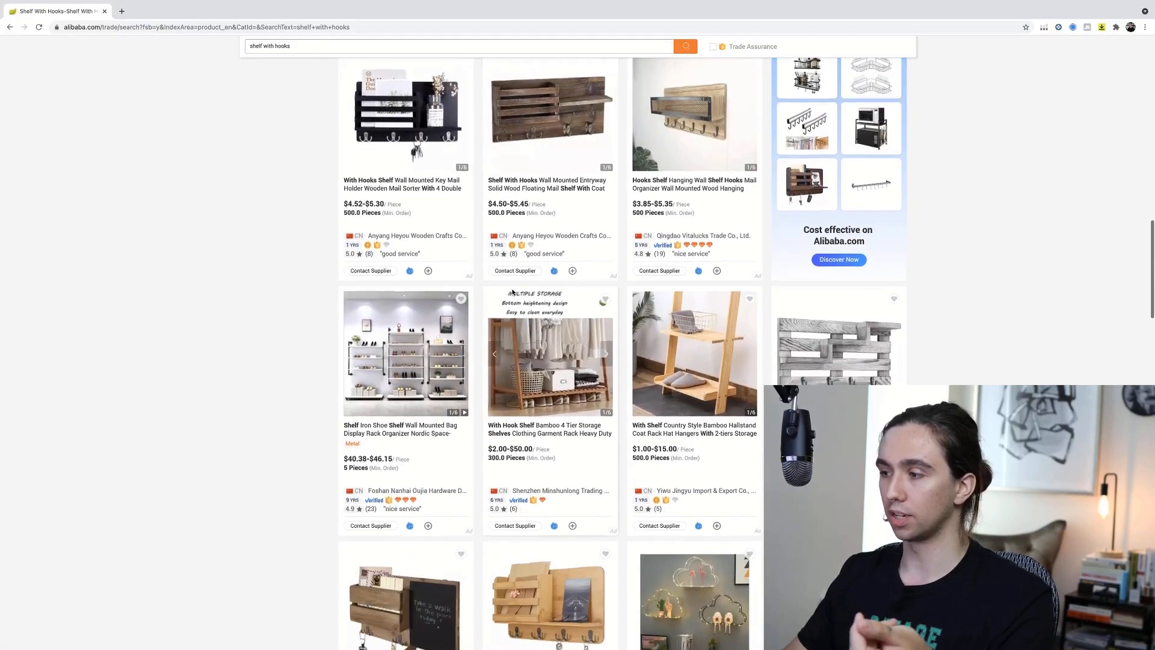
pyautogui.scroll(-3)
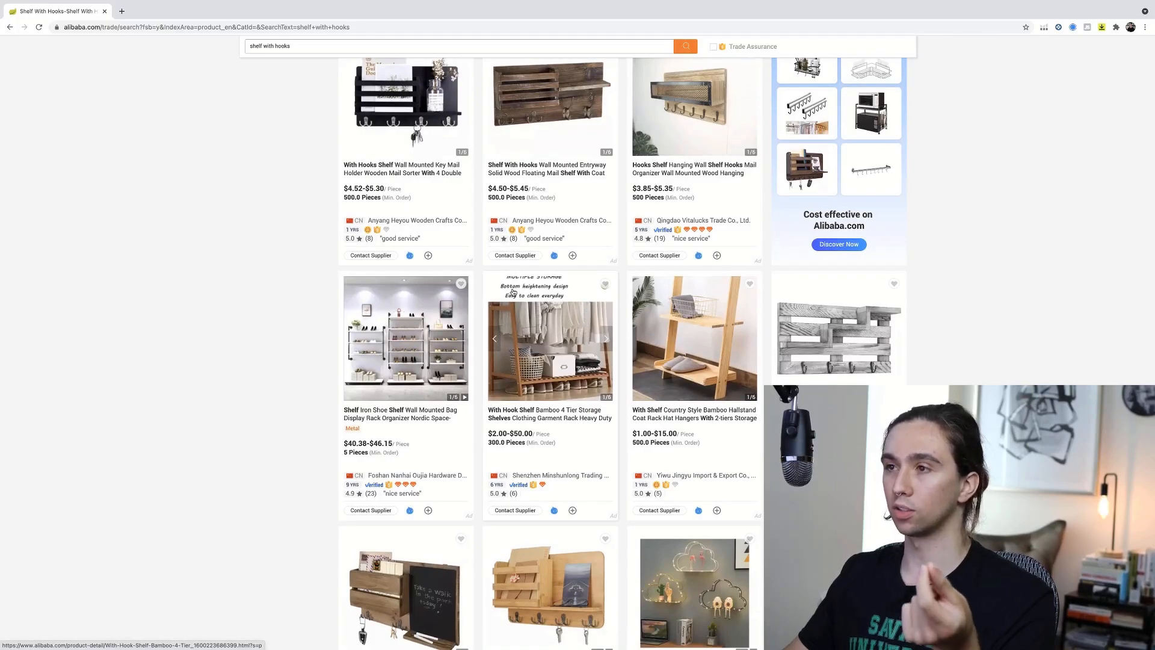
pyautogui.scroll(-3)
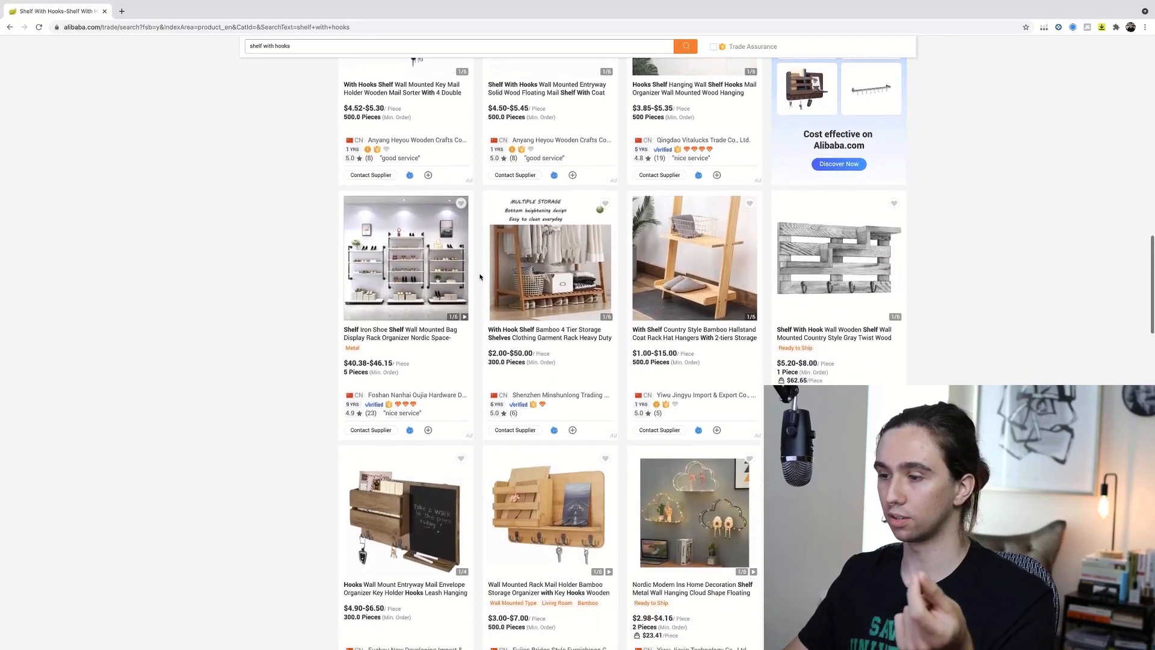
pyautogui.scroll(-3)
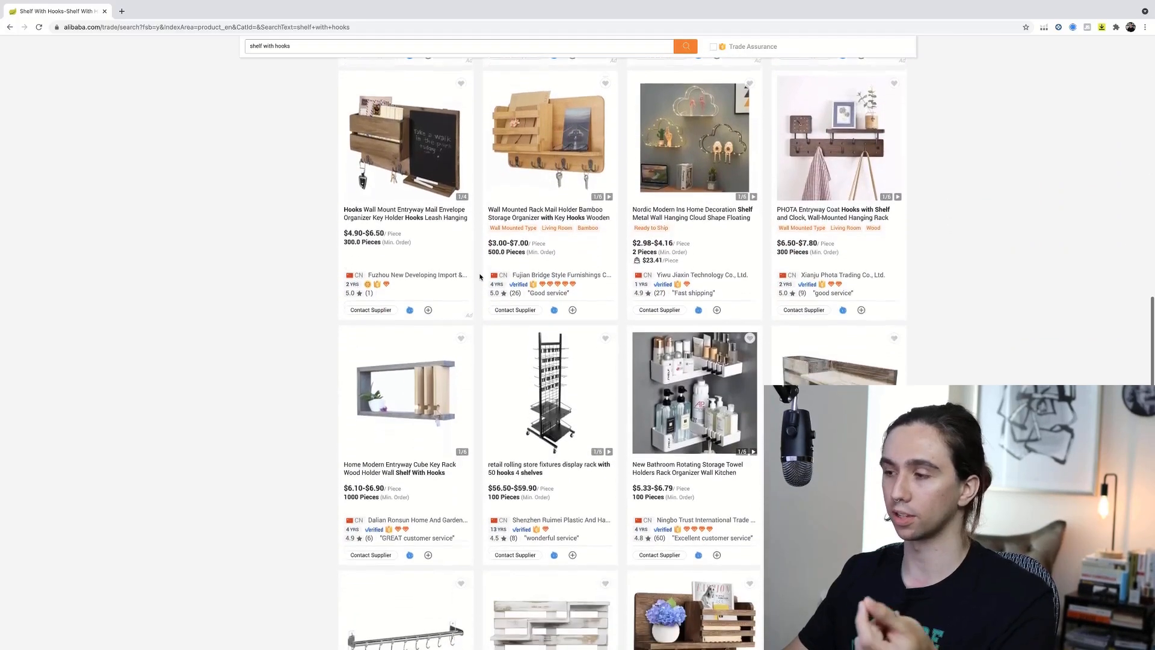
pyautogui.scroll(-3)
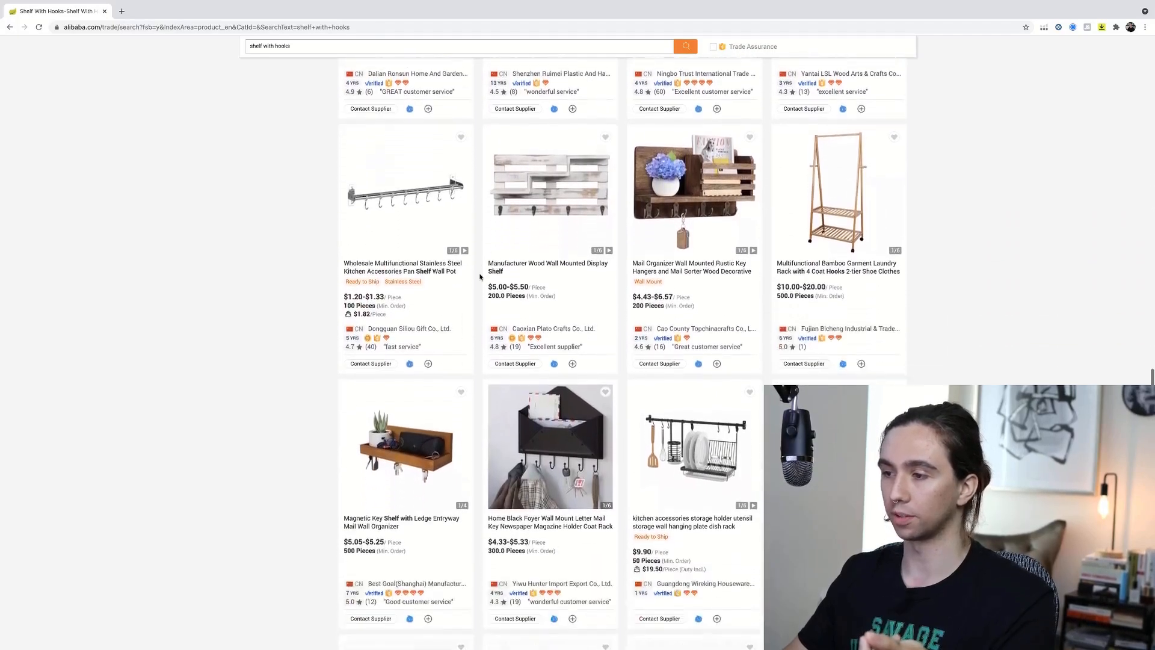
pyautogui.scroll(-3)
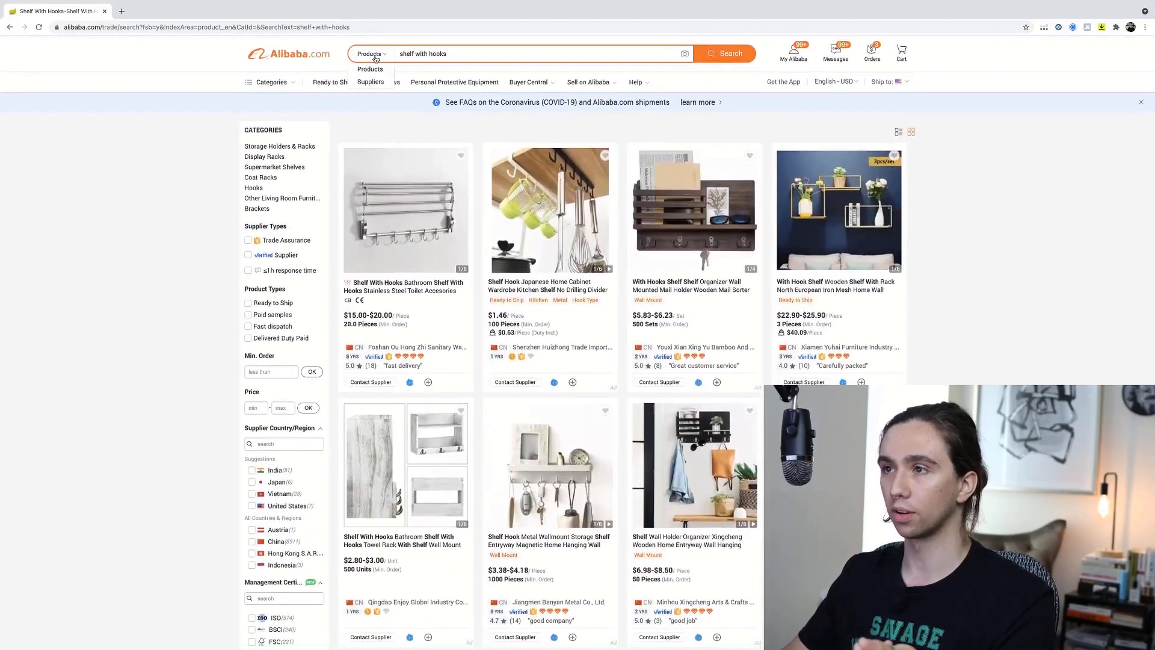
# Switch the results scope back to Suppliers and rerun the 'shelf with hooks' search.
pyautogui.click(371, 81)
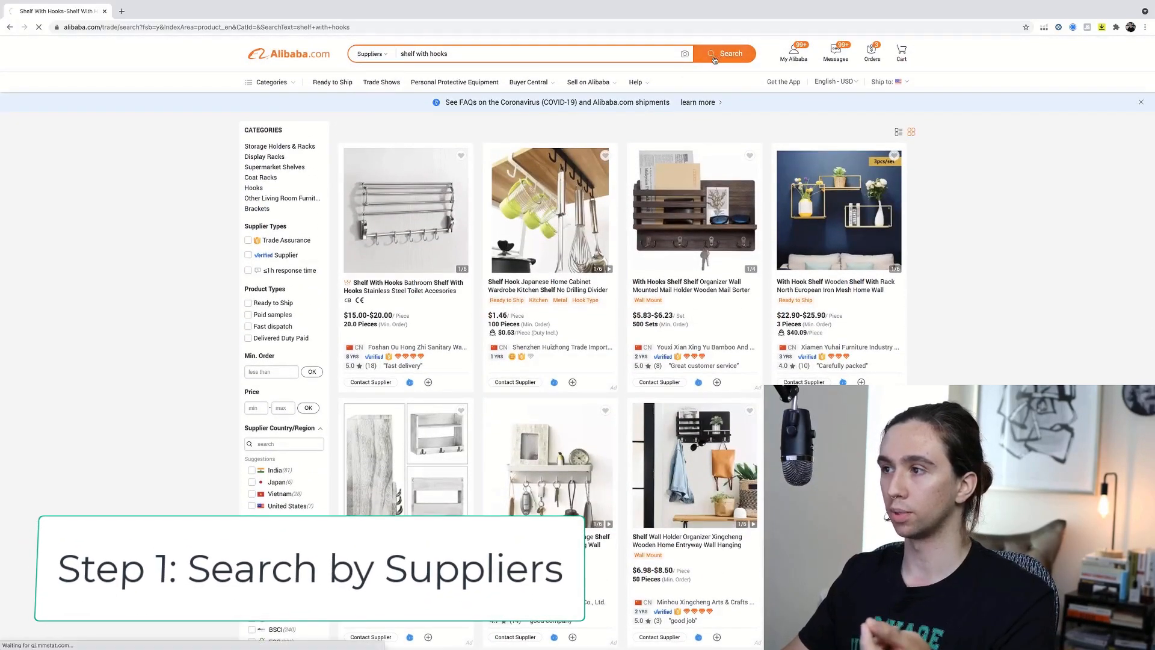
pyautogui.click(724, 53)
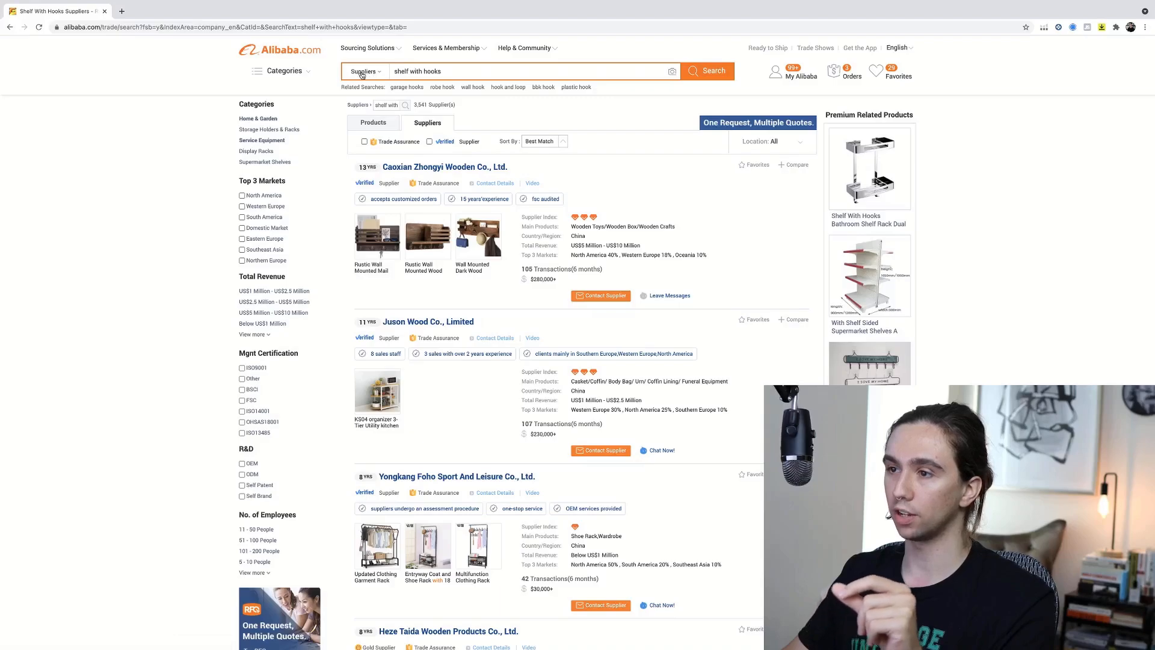
pyautogui.click(362, 71)
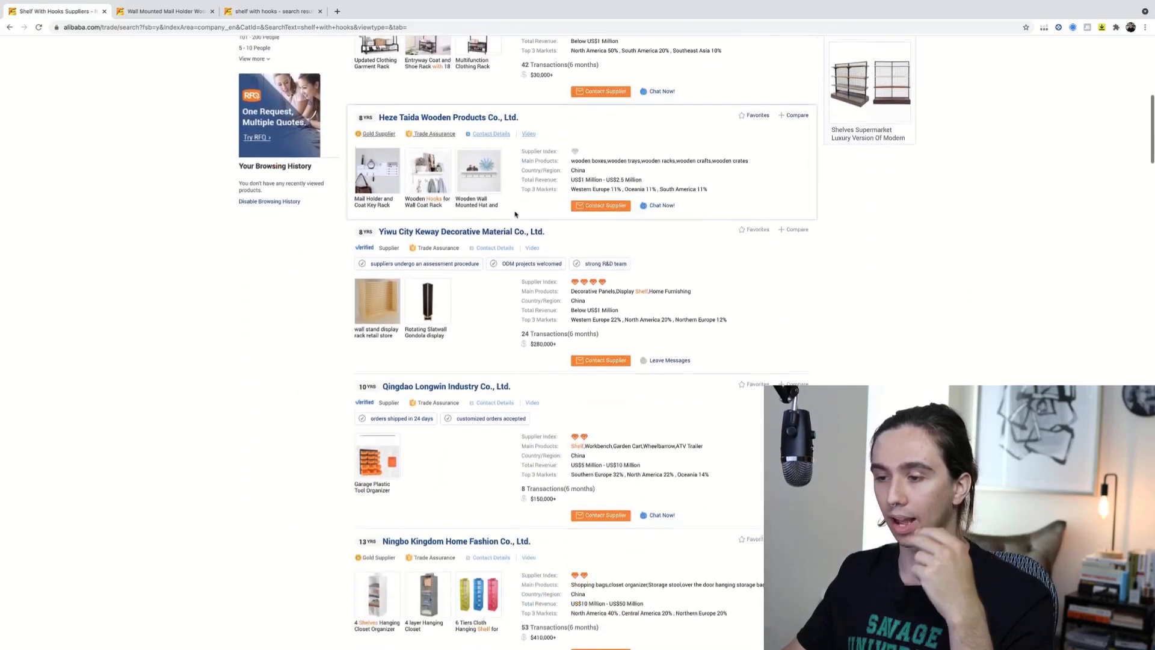
# Review the listed supplier profiles with their revenue and market details.
pyautogui.scroll(-3)
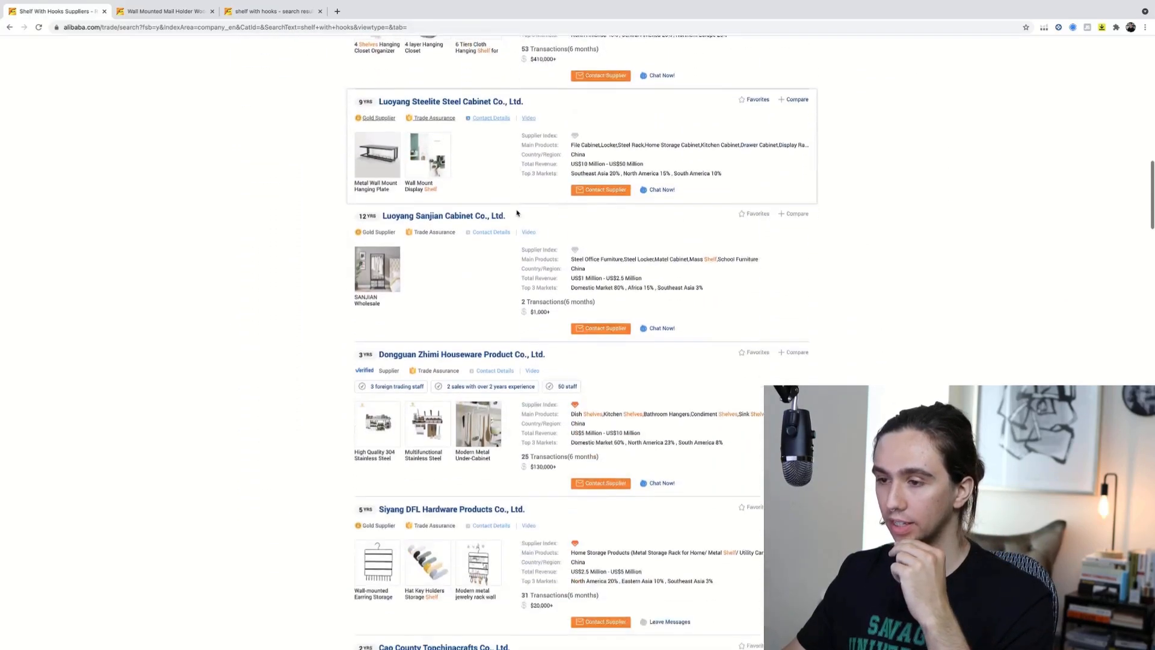
pyautogui.scroll(-3)
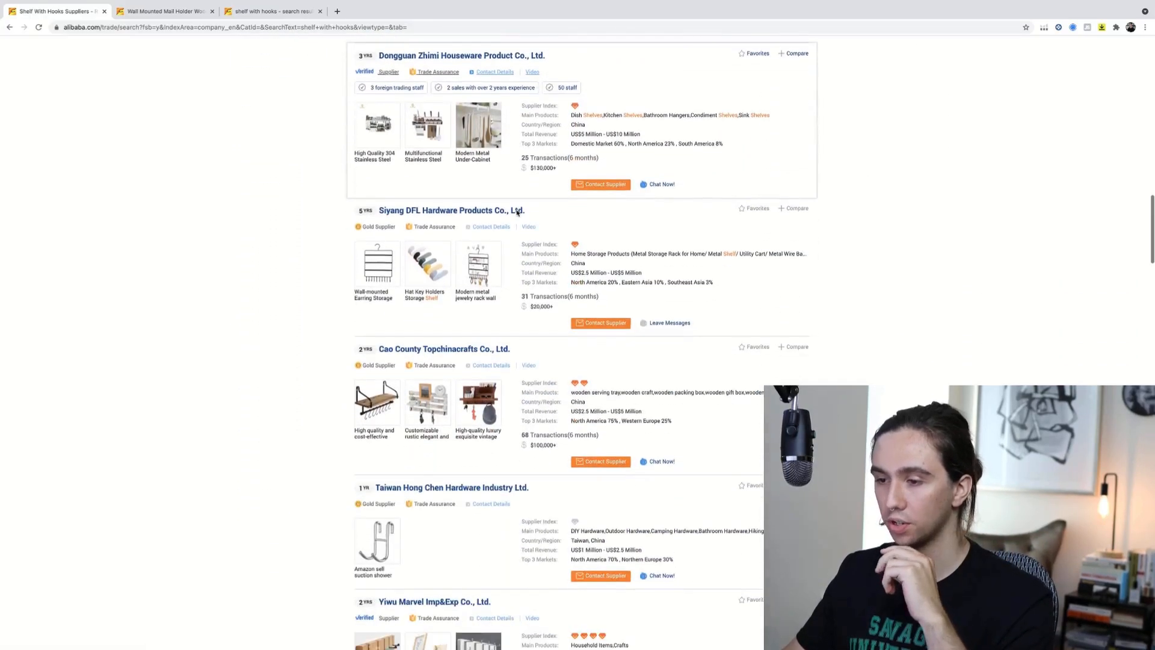
pyautogui.scroll(-3)
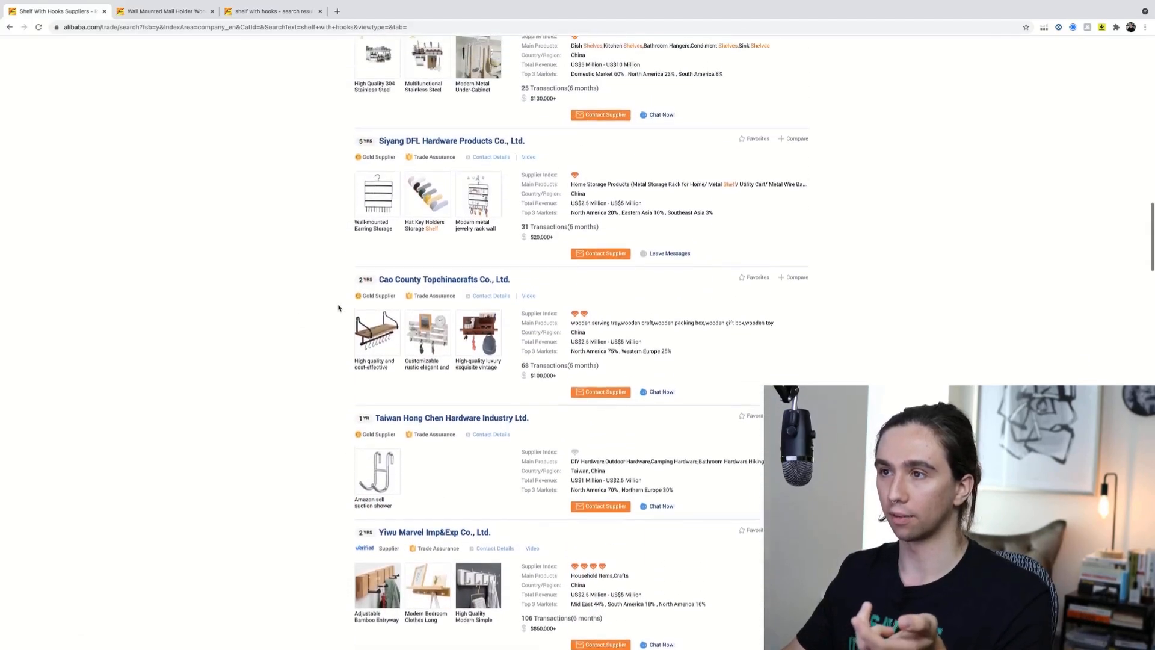
pyautogui.scroll(-3)
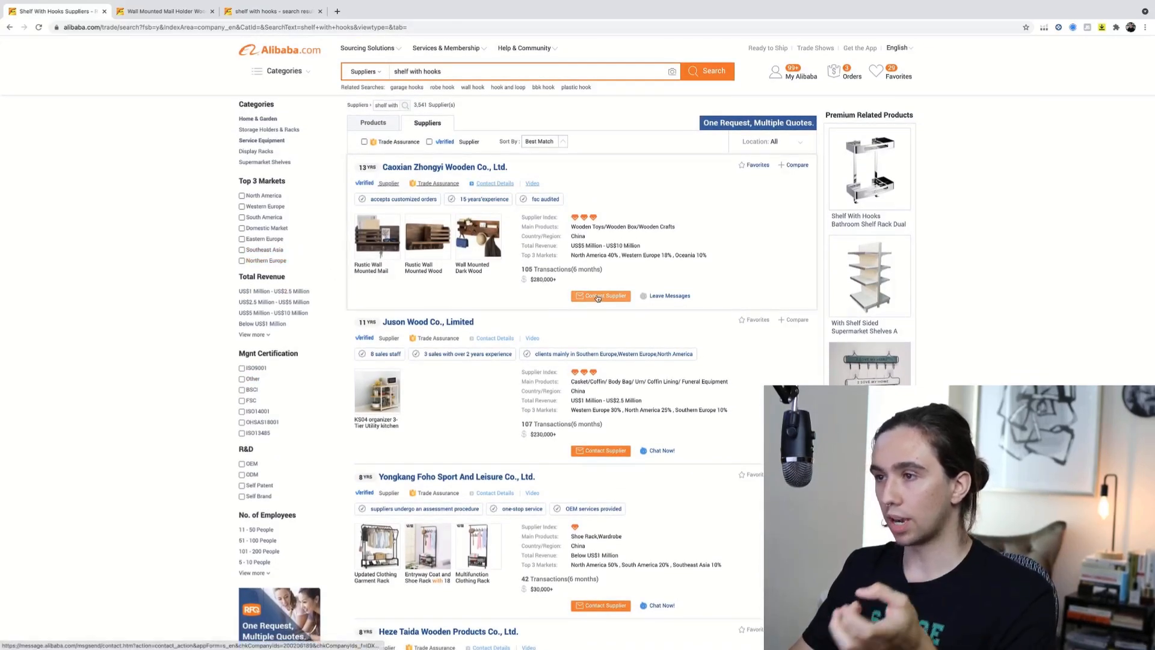
pyautogui.moveTo(427, 233)
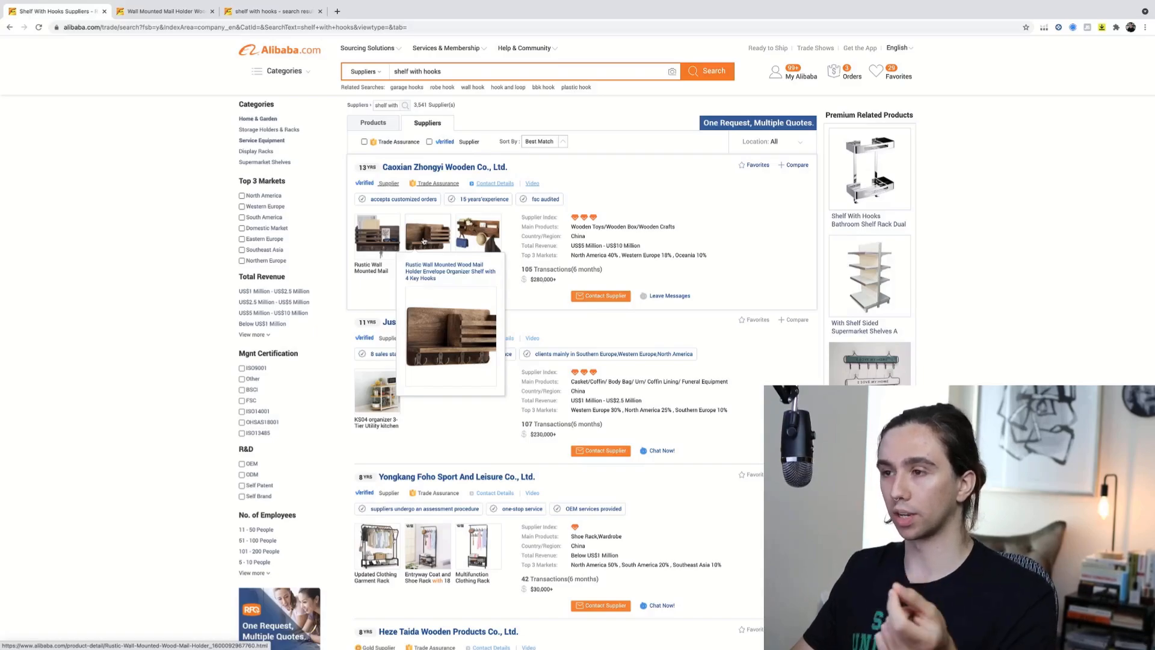
# Start a Contact Supplier inquiry to the first wooden-goods supplier and focus the message field.
pyautogui.click(599, 296)
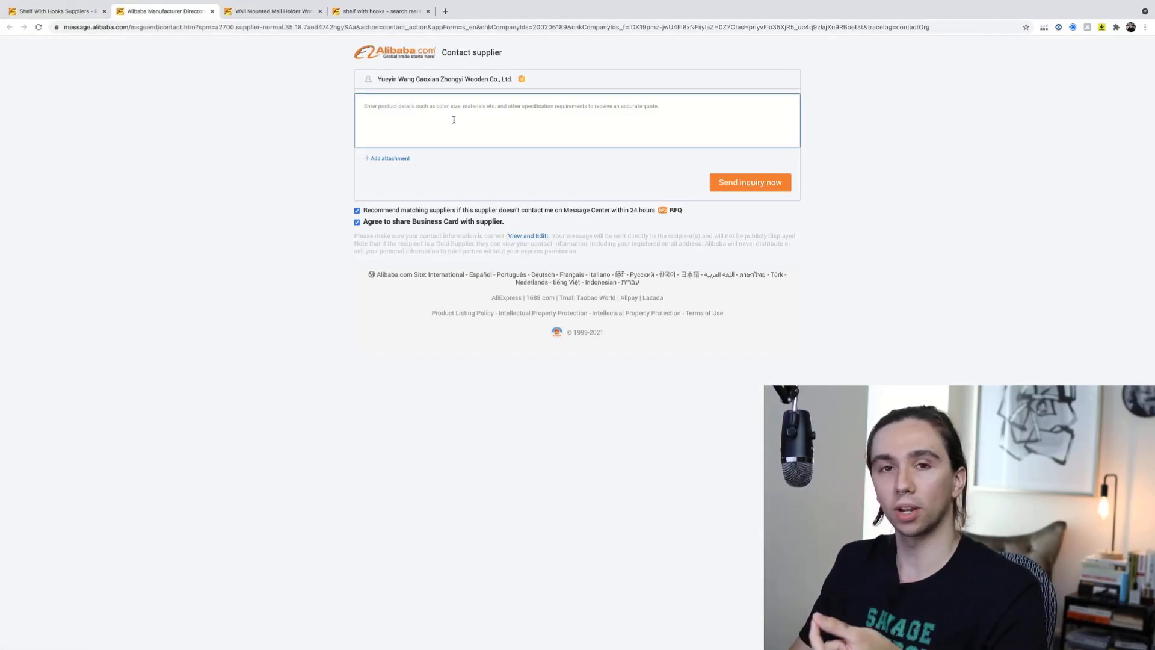
pyautogui.click(163, 11)
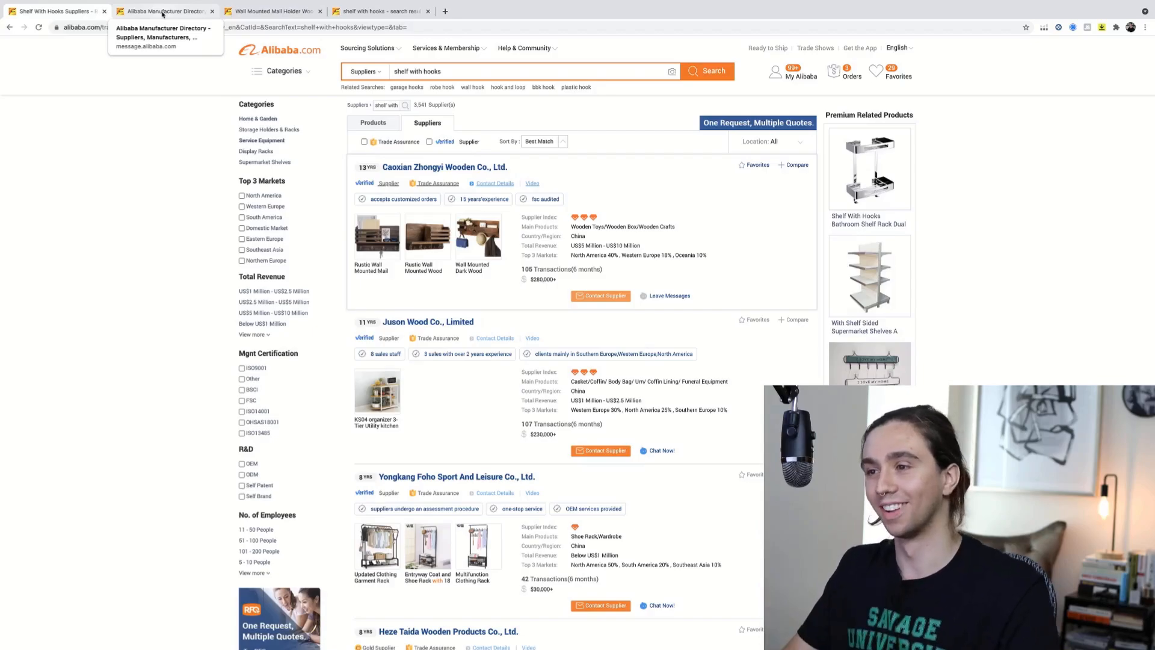
# Go to Pinterest and search for 'shelf with hooks' designs.
pyautogui.click(772, 141)
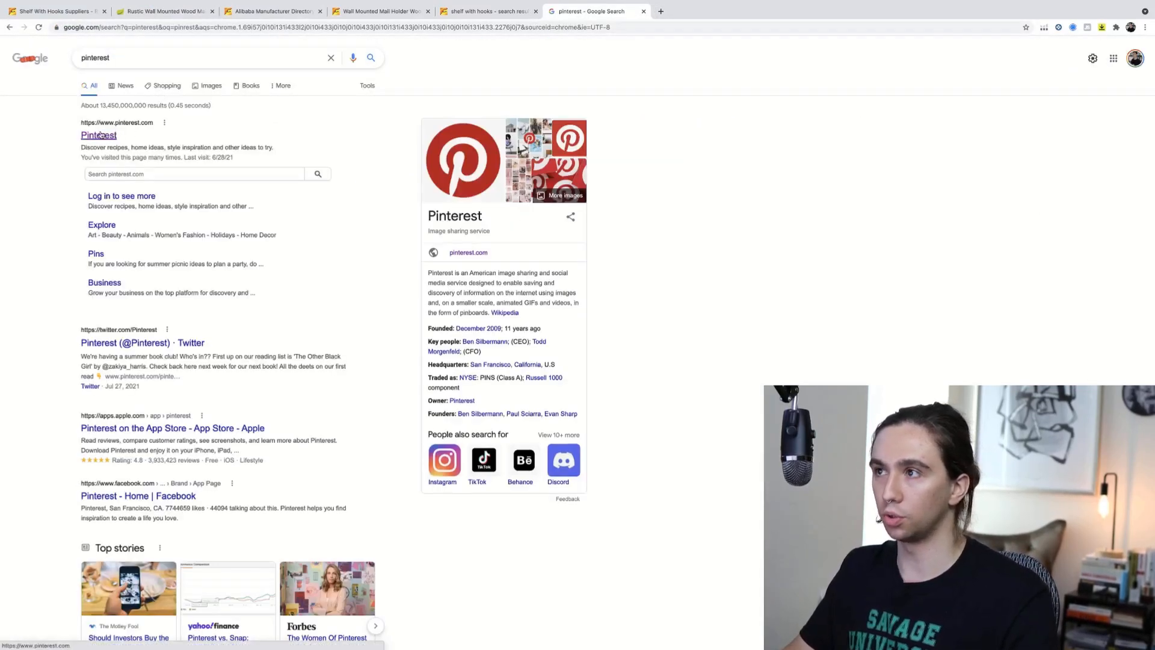
pyautogui.click(97, 135)
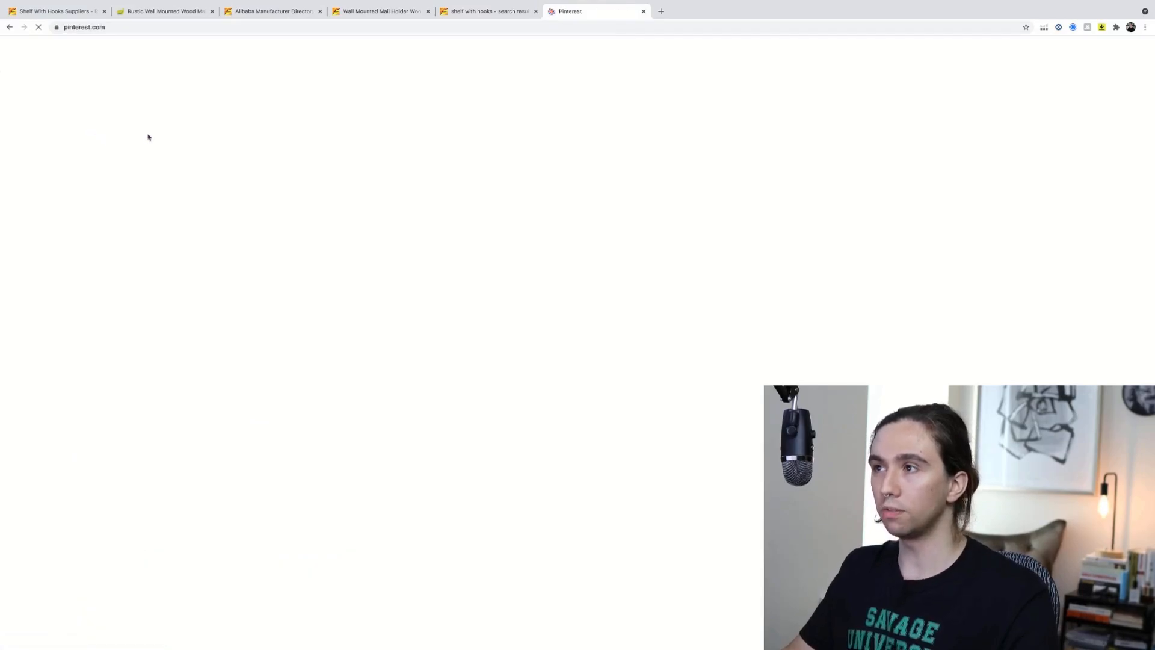
pyautogui.click(295, 53)
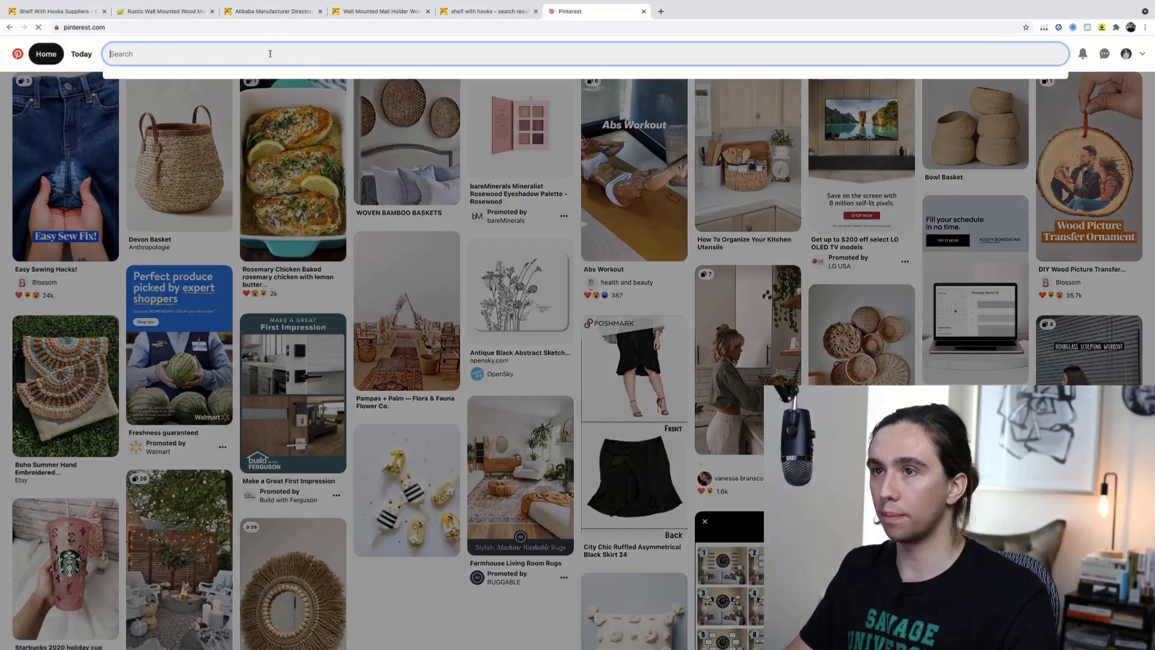
pyautogui.write('shelf with hooks')
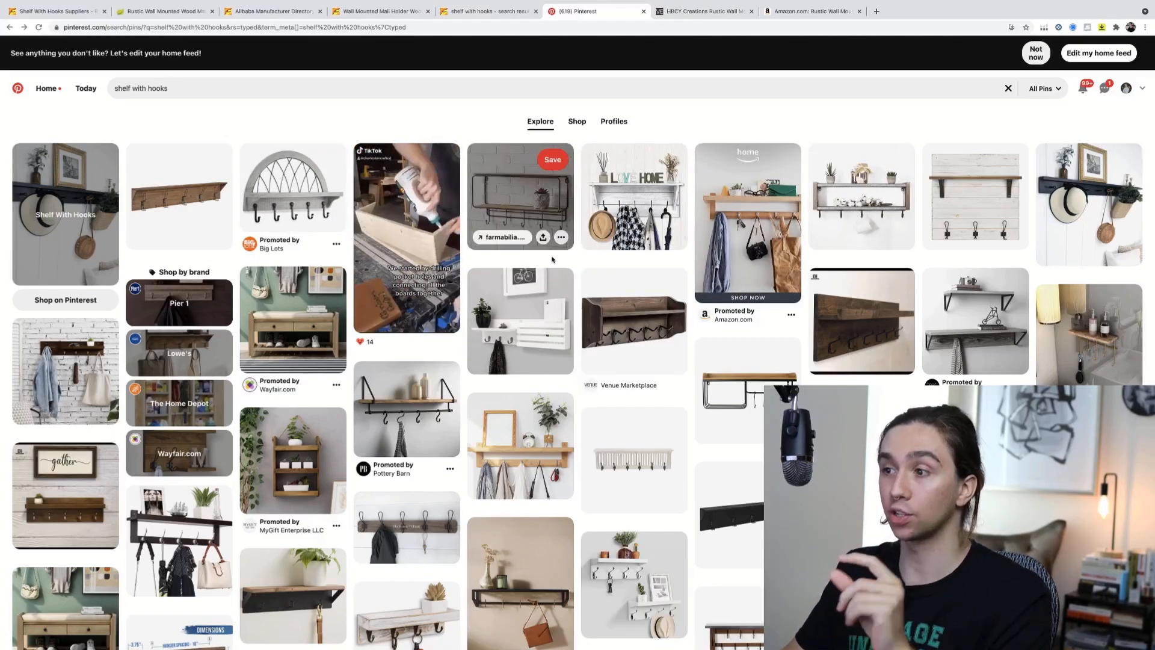
pyautogui.moveTo(519, 320)
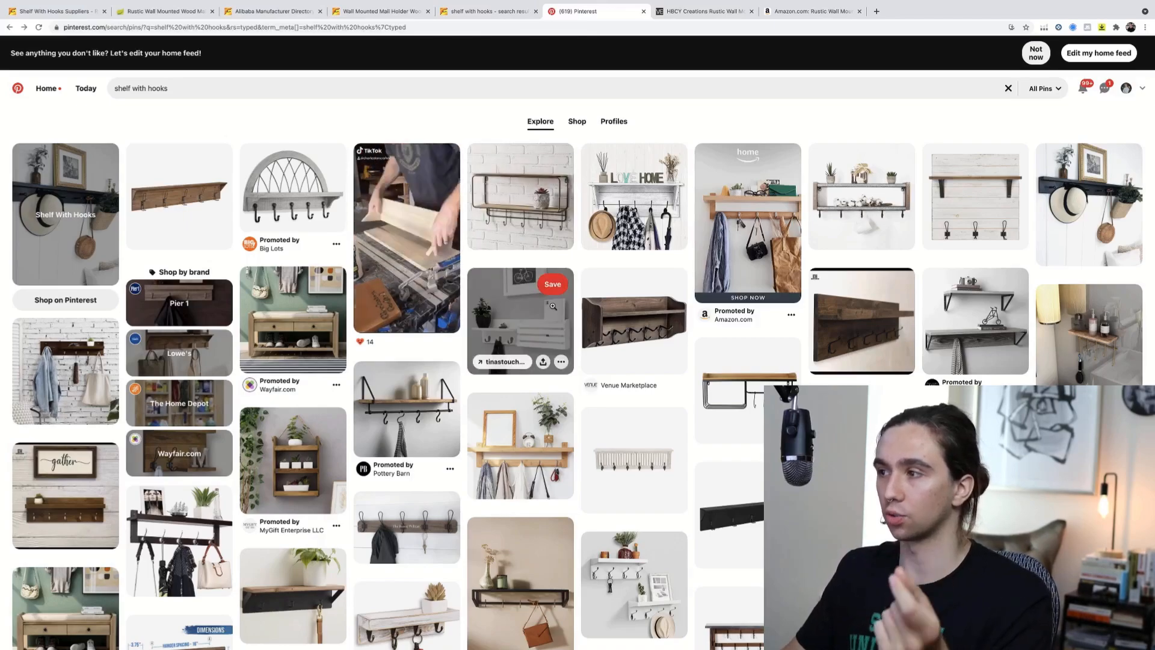
# Browse the pins and open the $19.99 vintage white wood floating entryway shelf as a reference.
pyautogui.scroll(-3)
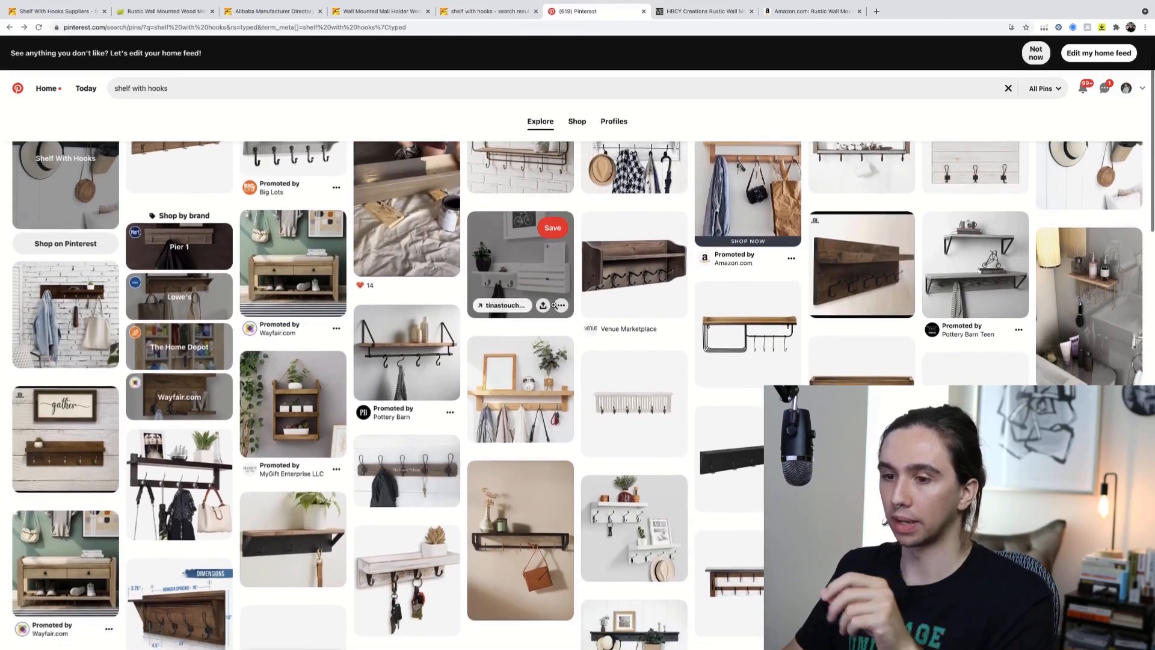
pyautogui.scroll(-3)
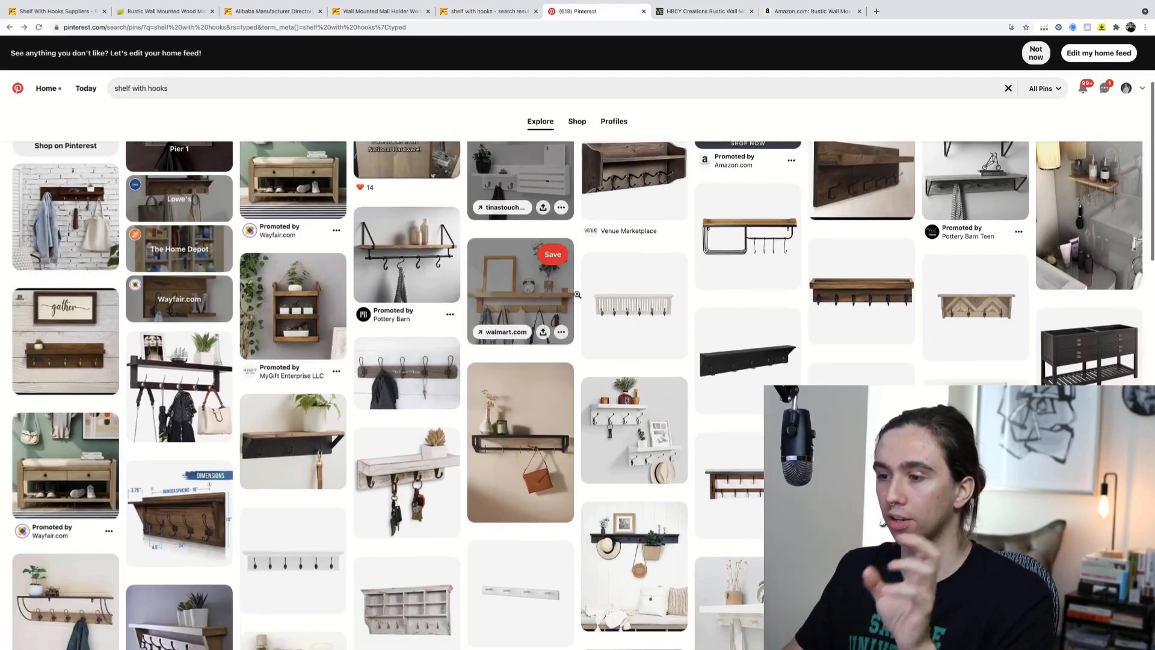
pyautogui.scroll(-3)
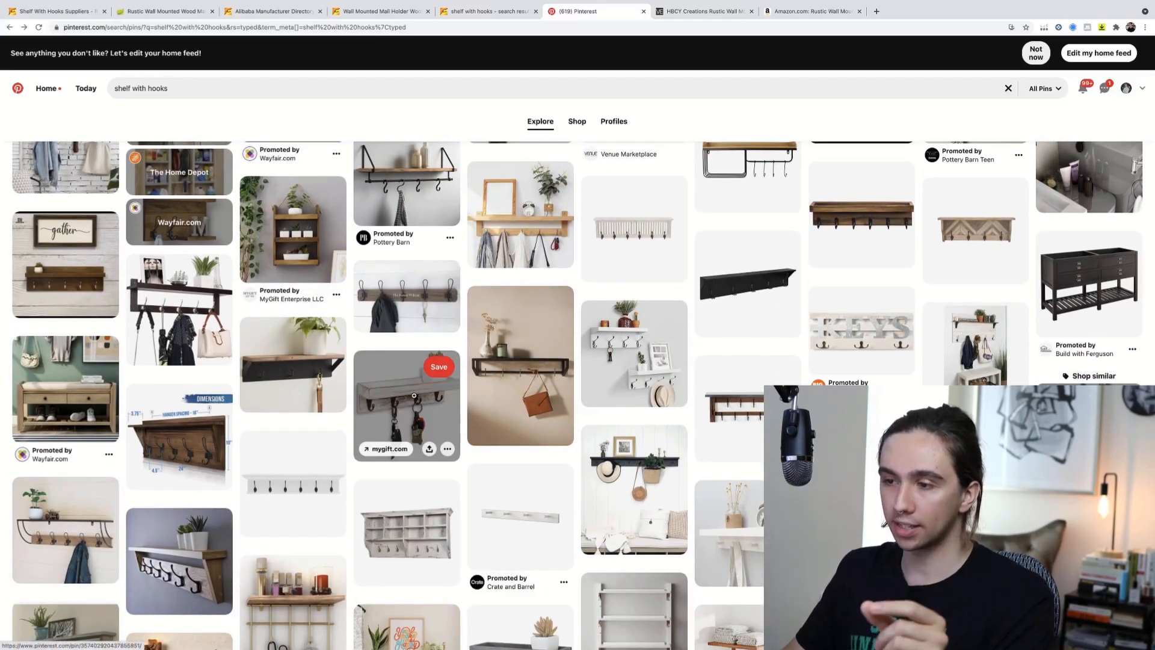
pyautogui.click(405, 405)
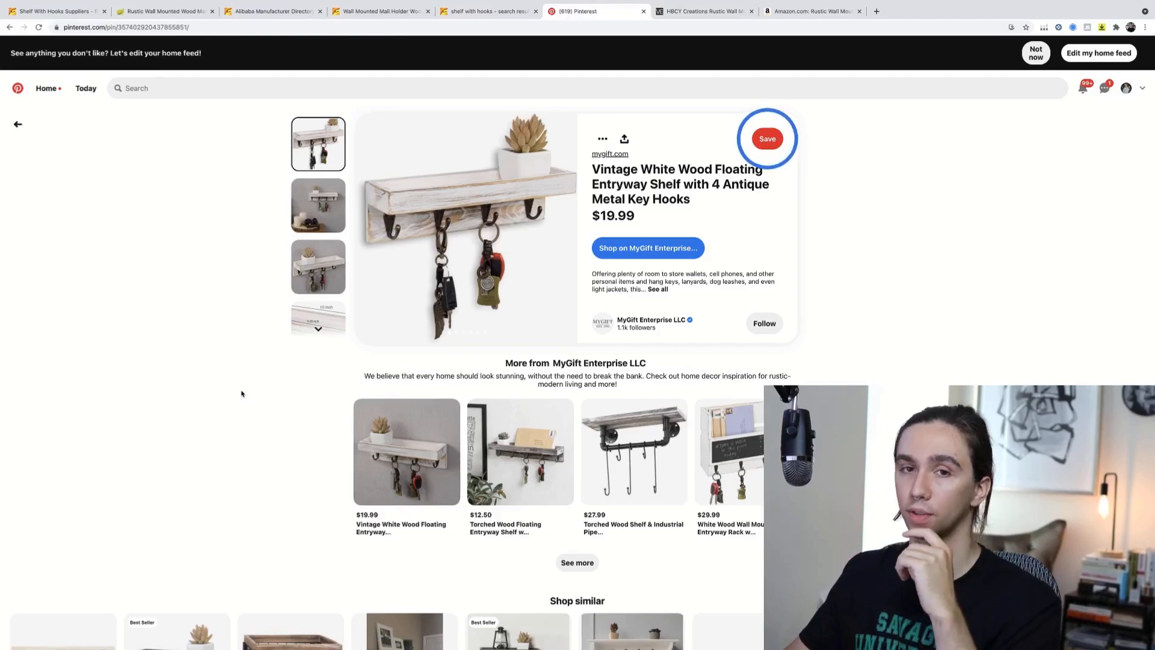
pyautogui.click(486, 11)
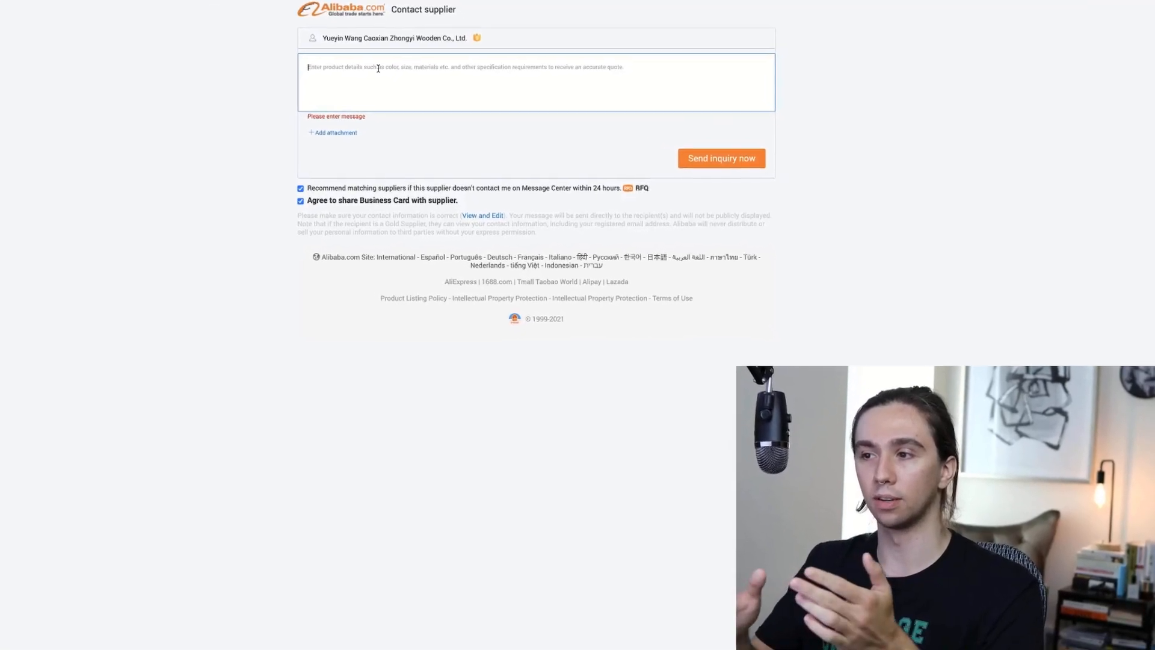
# Look over the inquiry form before returning to the 'shelf with hooks' supplier results.
pyautogui.scroll(-3)
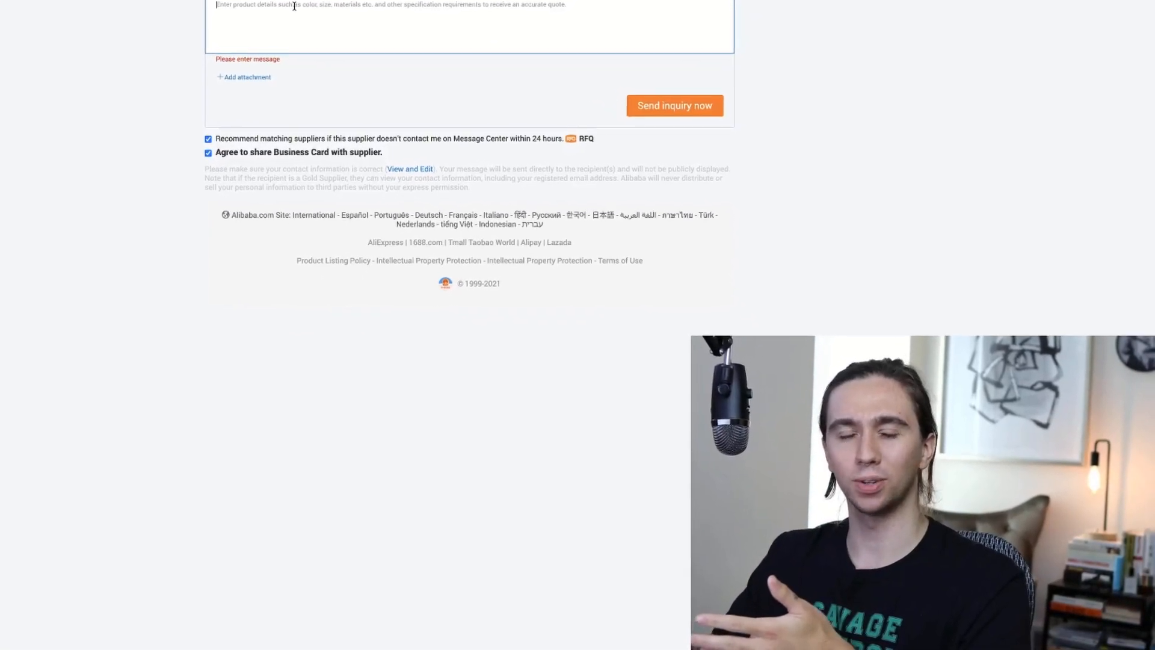
pyautogui.scroll(-3)
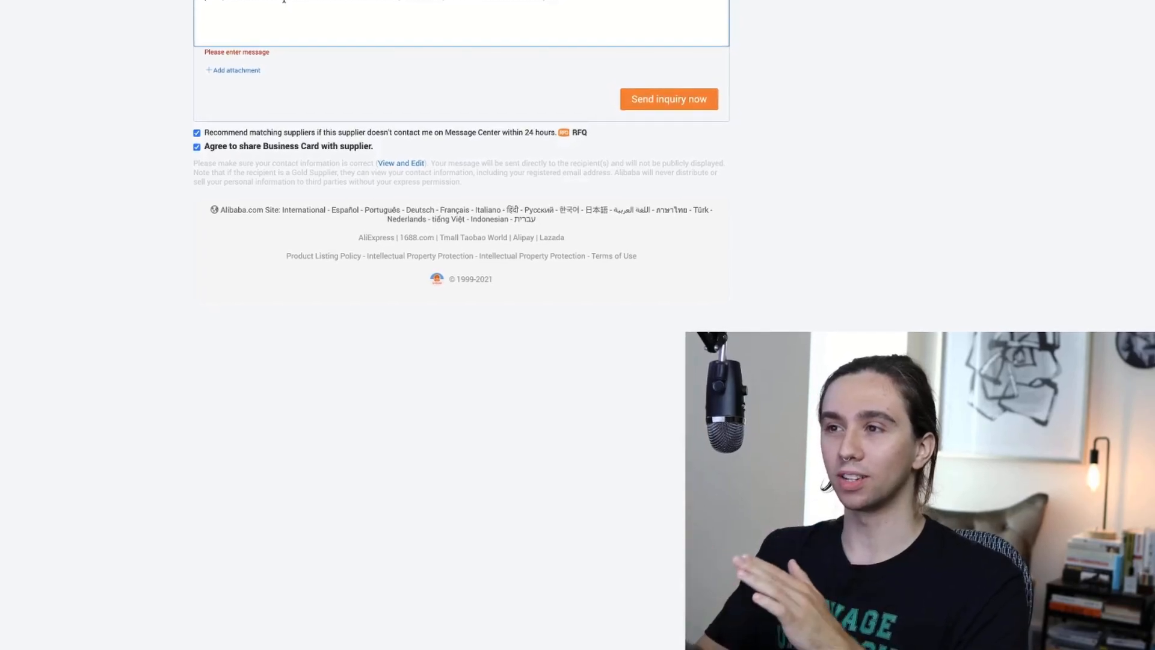
pyautogui.scroll(3)
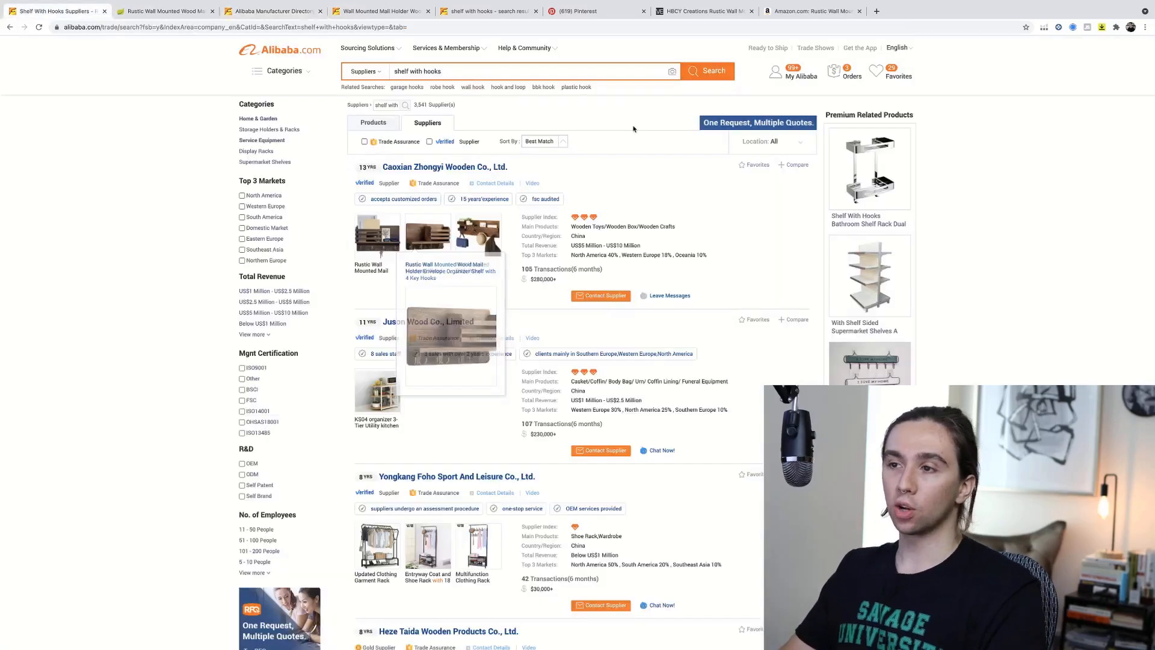
pyautogui.scroll(-3)
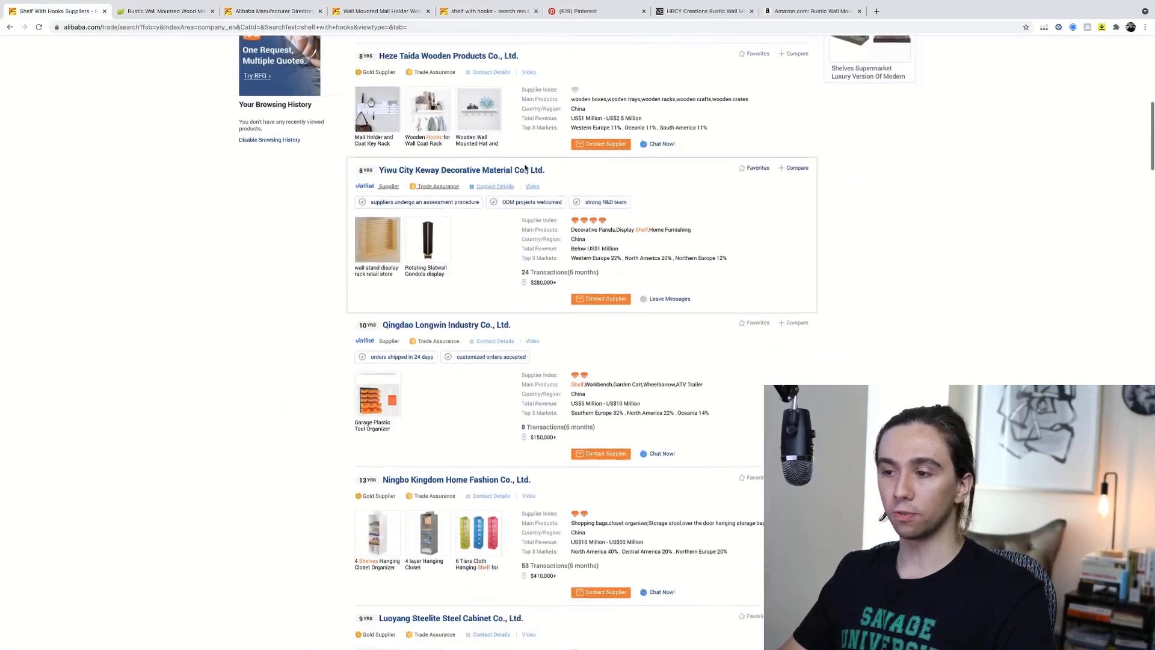
pyautogui.scroll(-3)
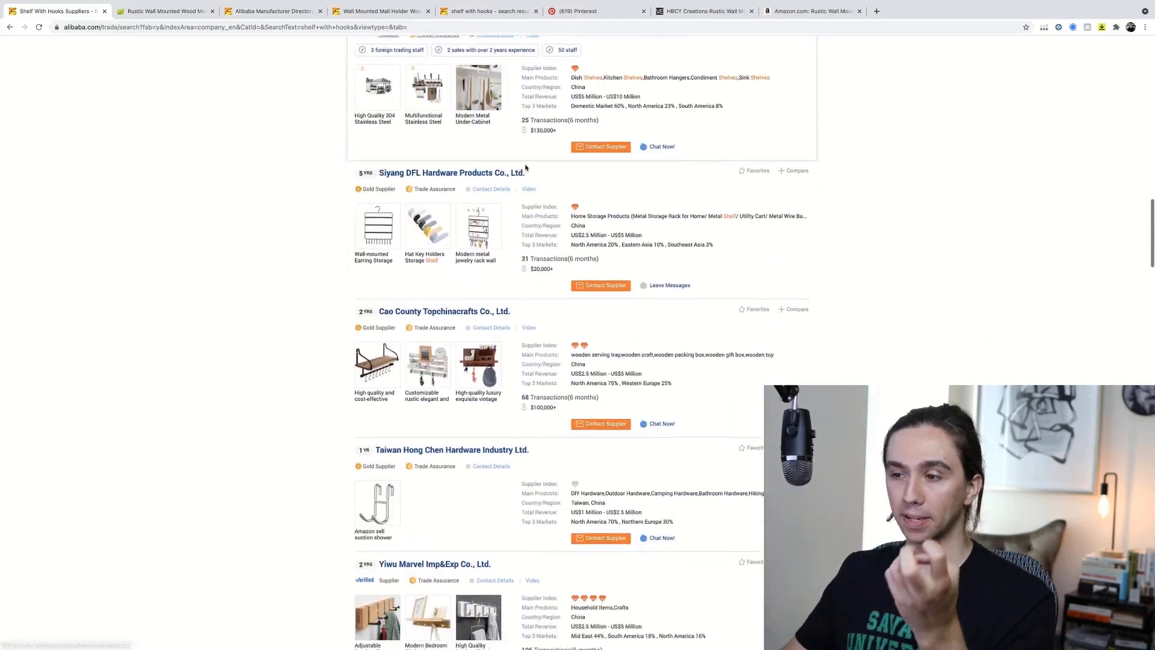
pyautogui.scroll(-3)
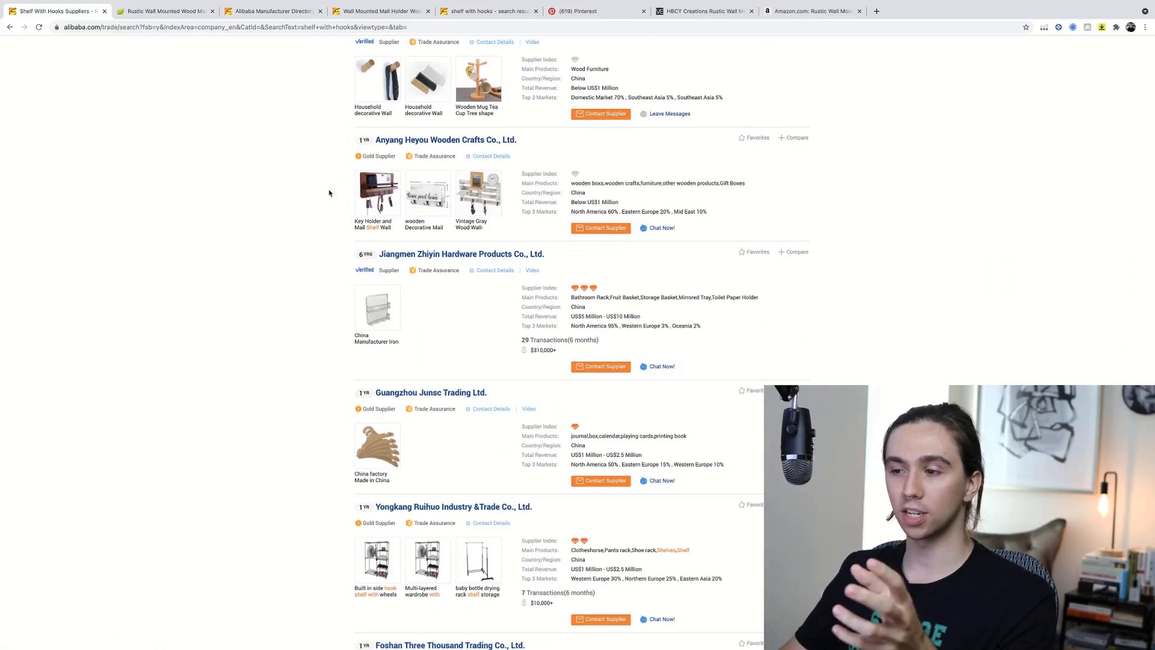
pyautogui.scroll(-3)
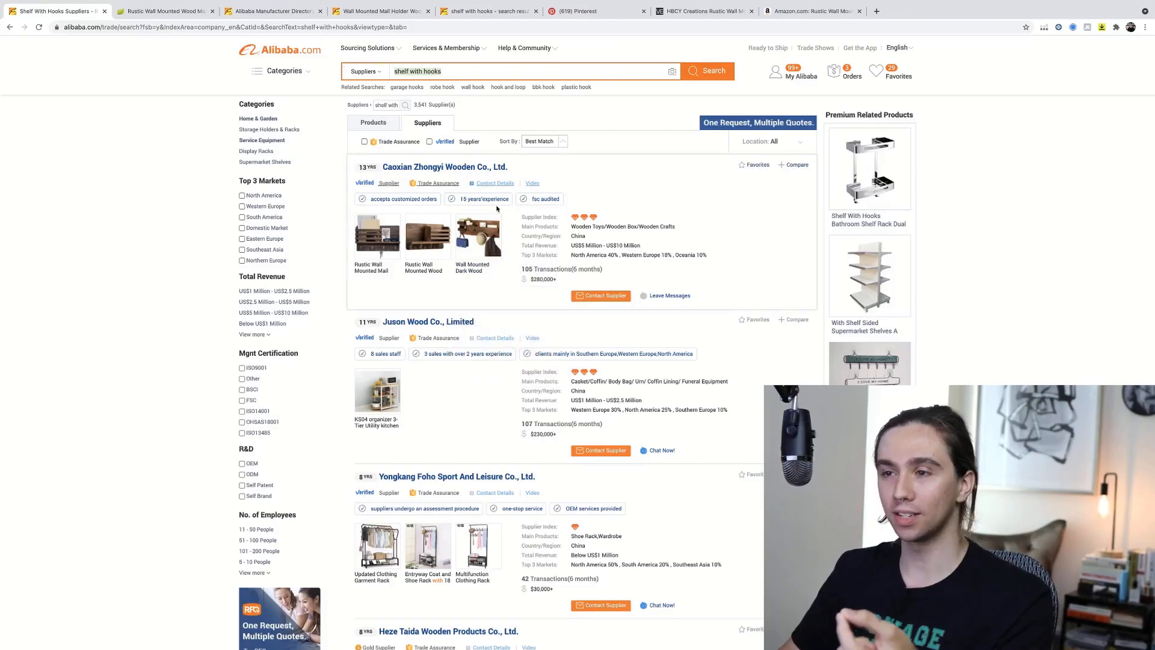
pyautogui.scroll(-3)
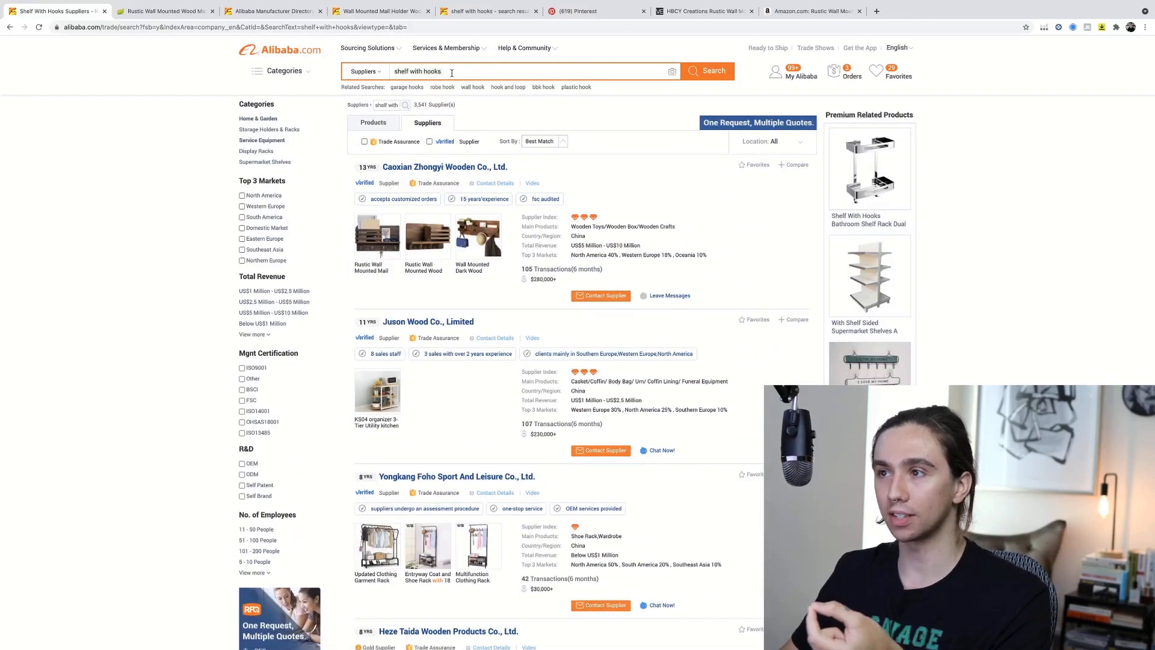
# Search suppliers for 'entryway shelf', accepting the corrected spelling suggestion.
pyautogui.write('entrej')
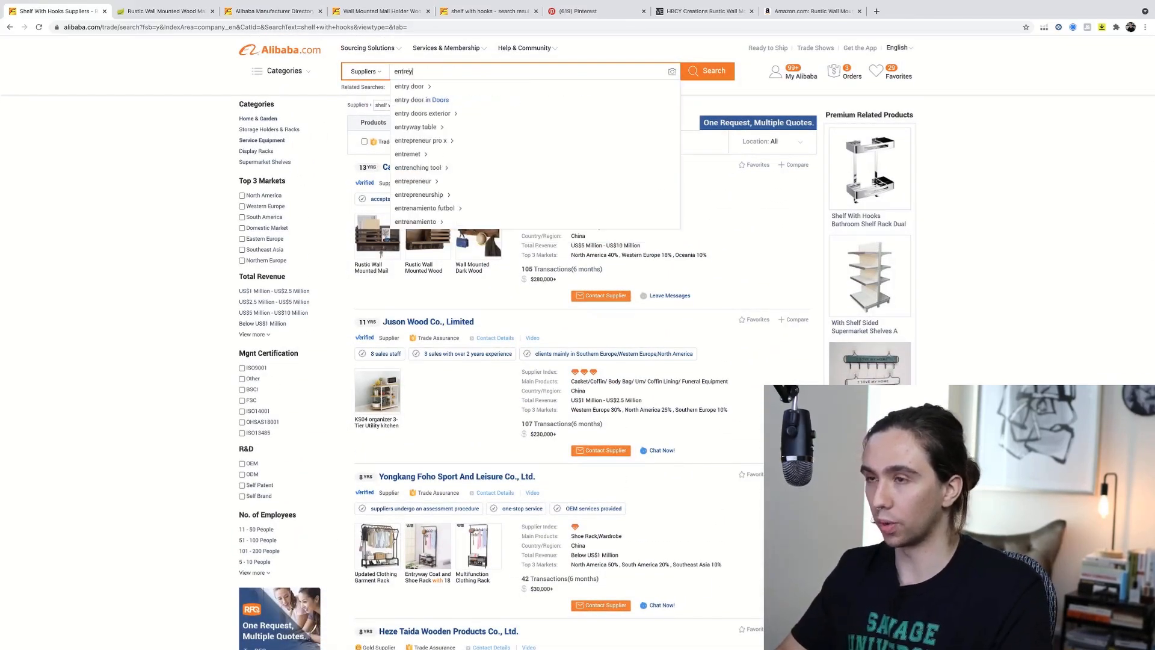
pyautogui.write('entryway shelf')
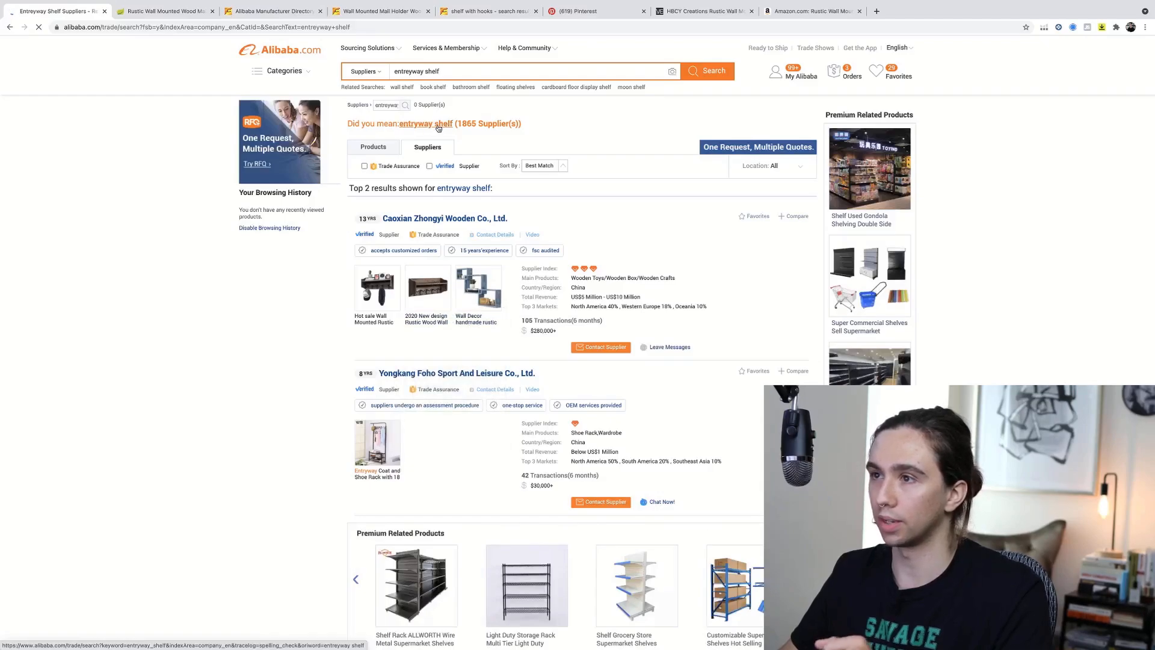
pyautogui.click(428, 122)
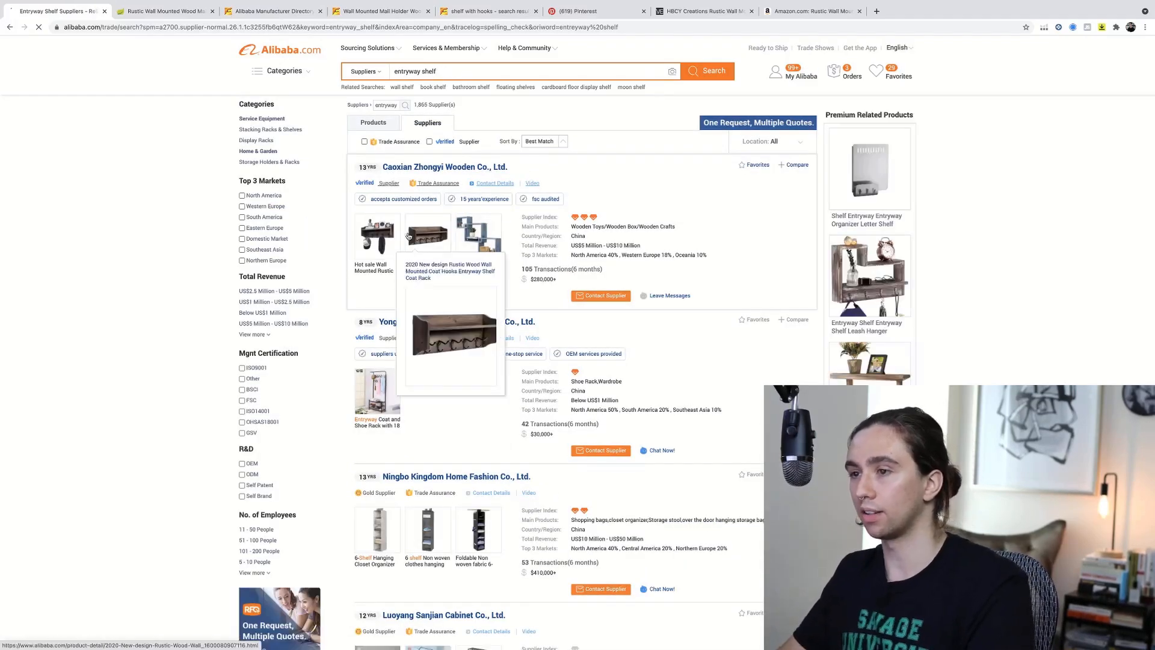
# Browse the entryway shelf results toward the wall mounted shelf coat hooks rack listing.
pyautogui.scroll(-3)
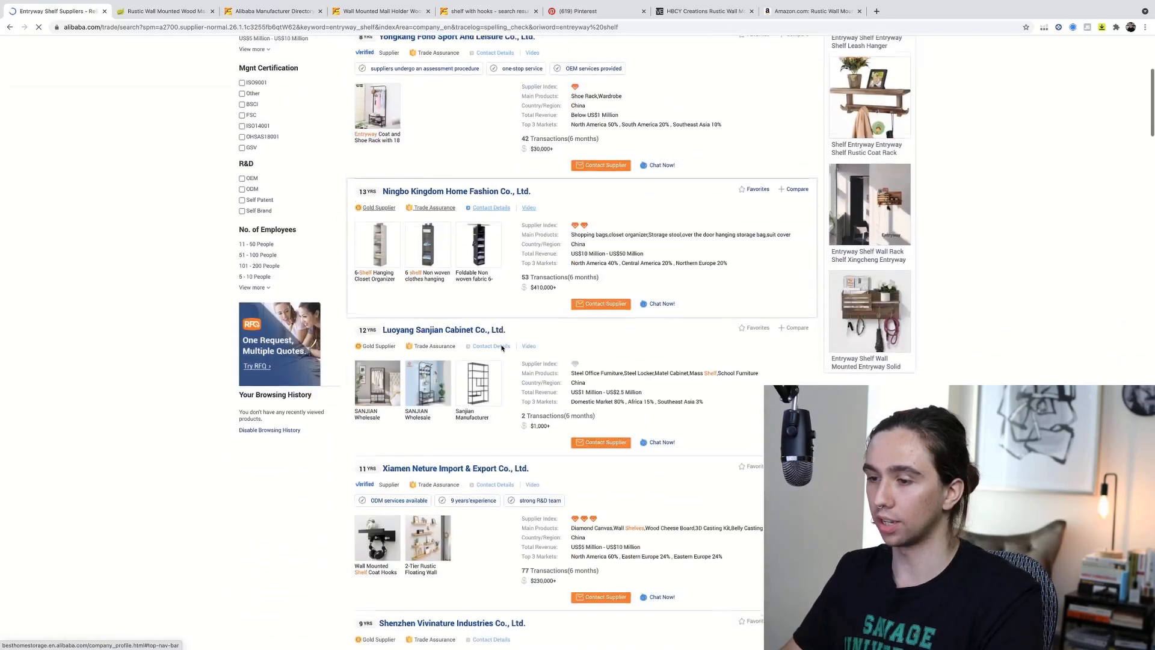
pyautogui.scroll(-3)
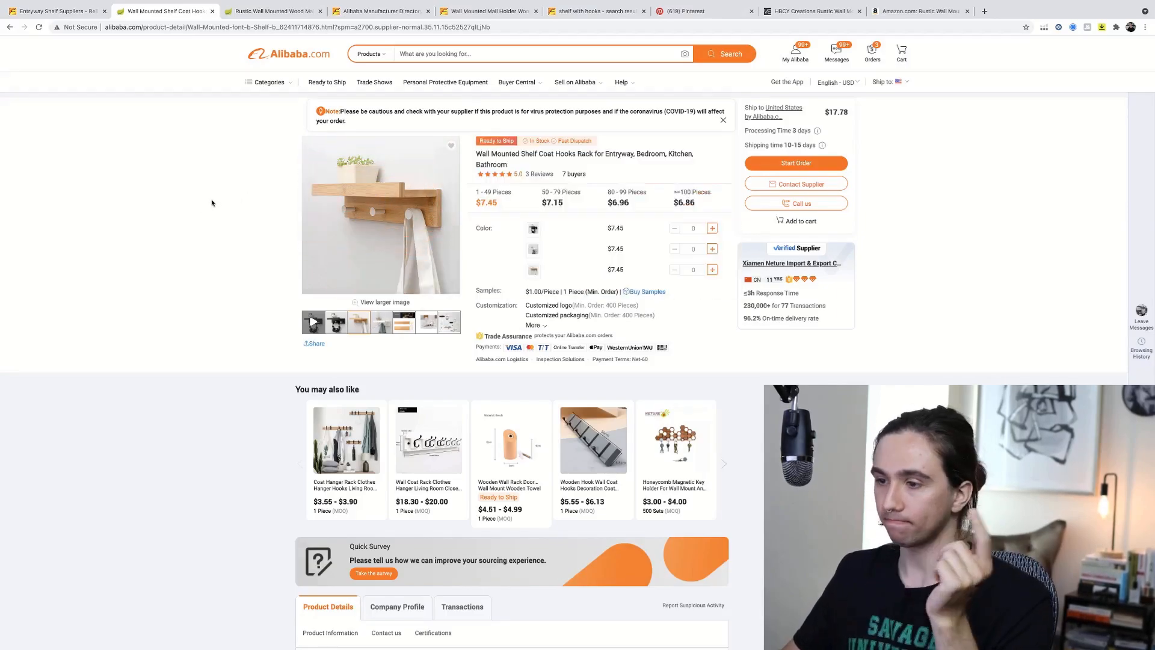
pyautogui.moveTo(215, 207)
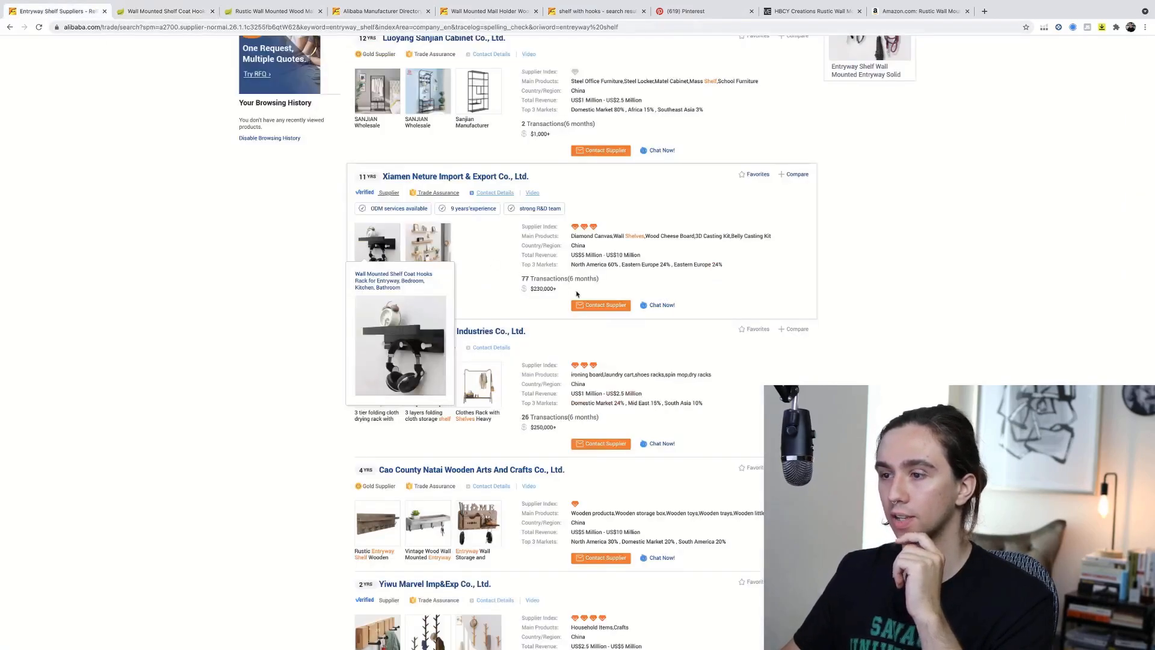
# Scroll the entryway shelf supplier list of wooden and sport-and-leisure companies.
pyautogui.scroll(-3)
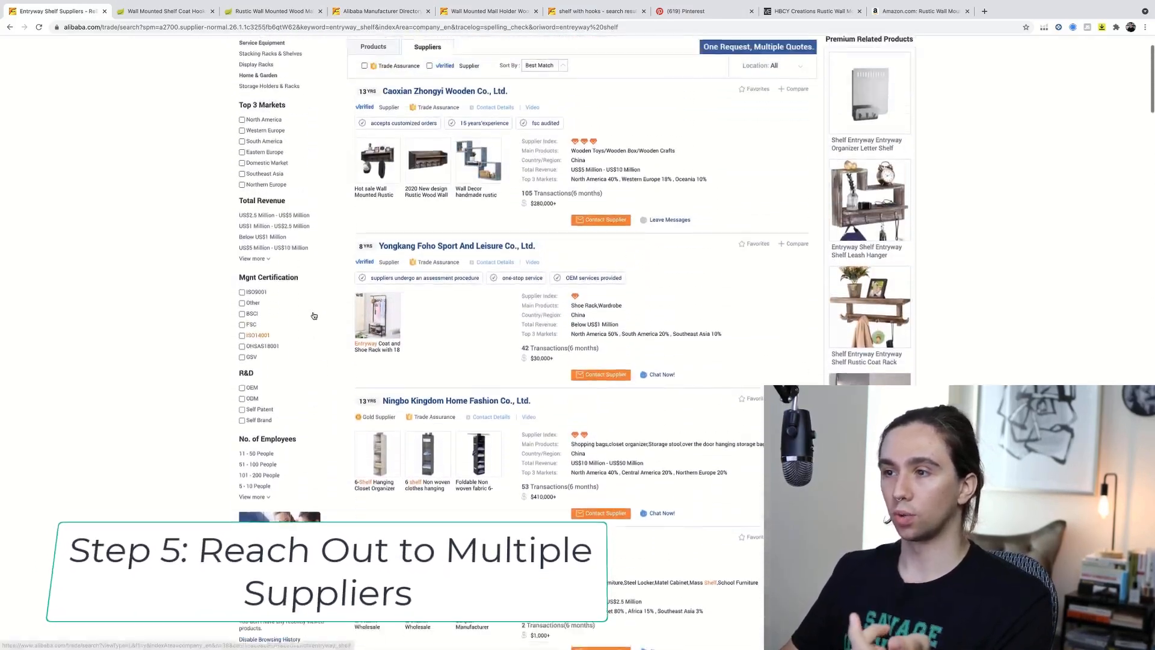
pyautogui.scroll(3)
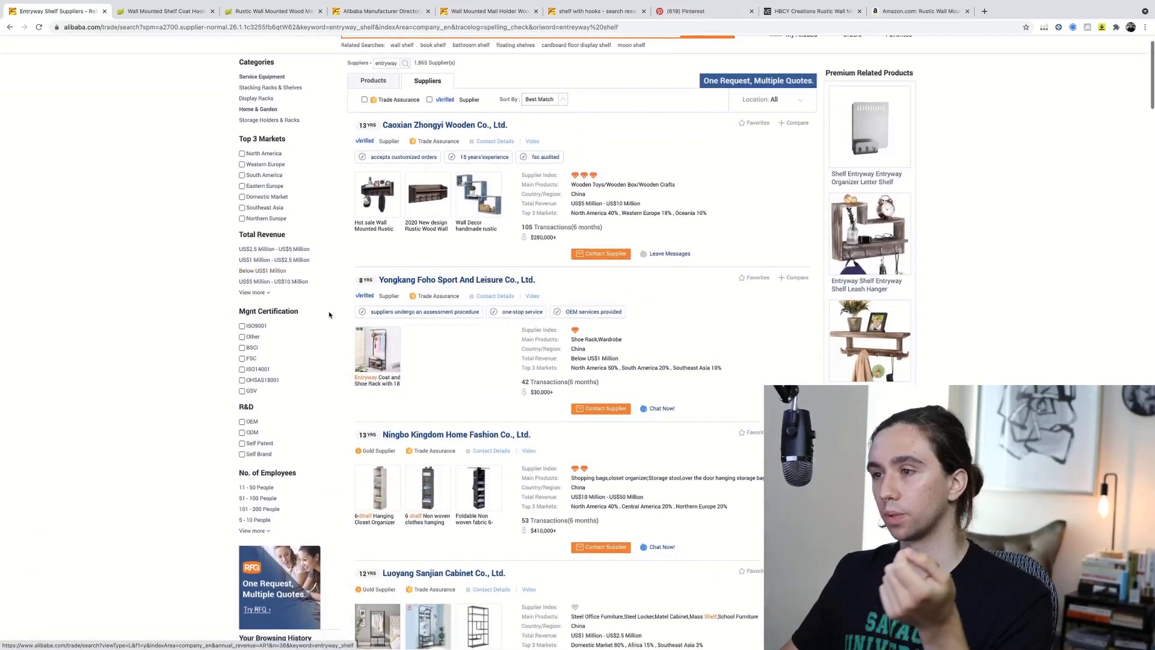
pyautogui.scroll(-3)
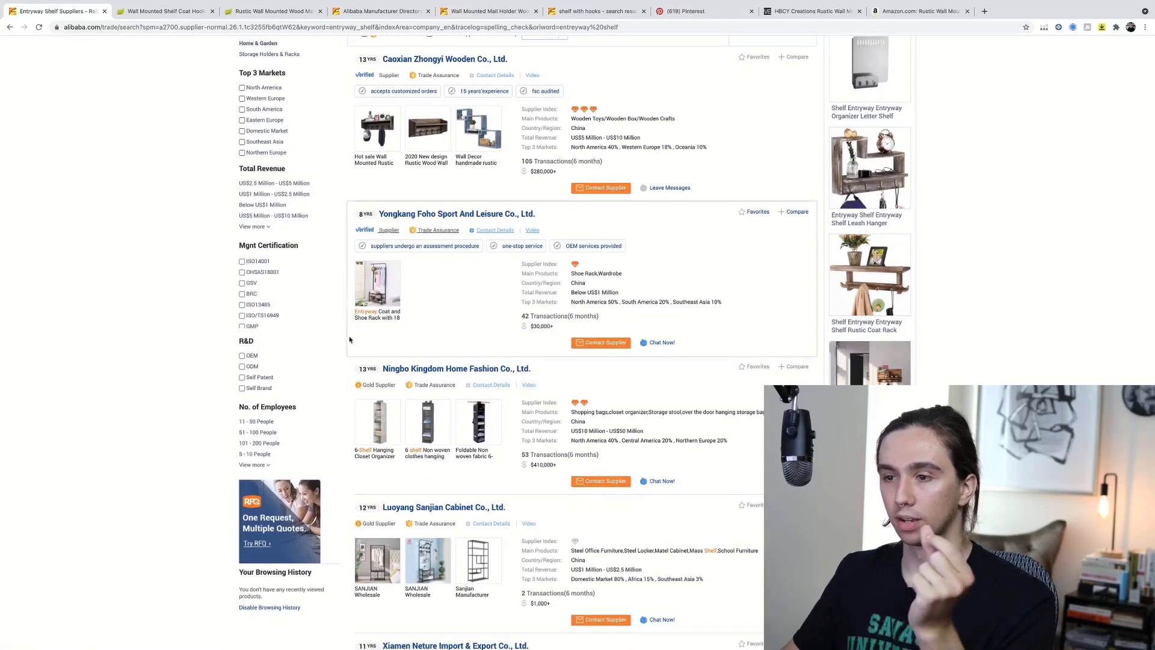
pyautogui.scroll(-3)
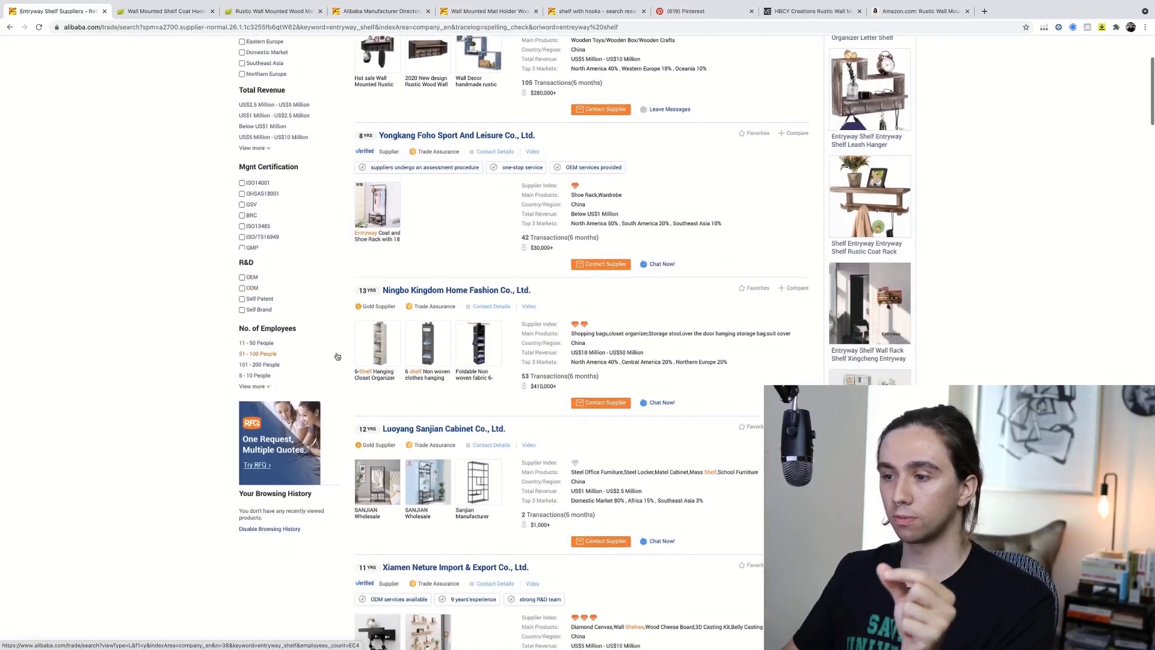
pyautogui.scroll(-3)
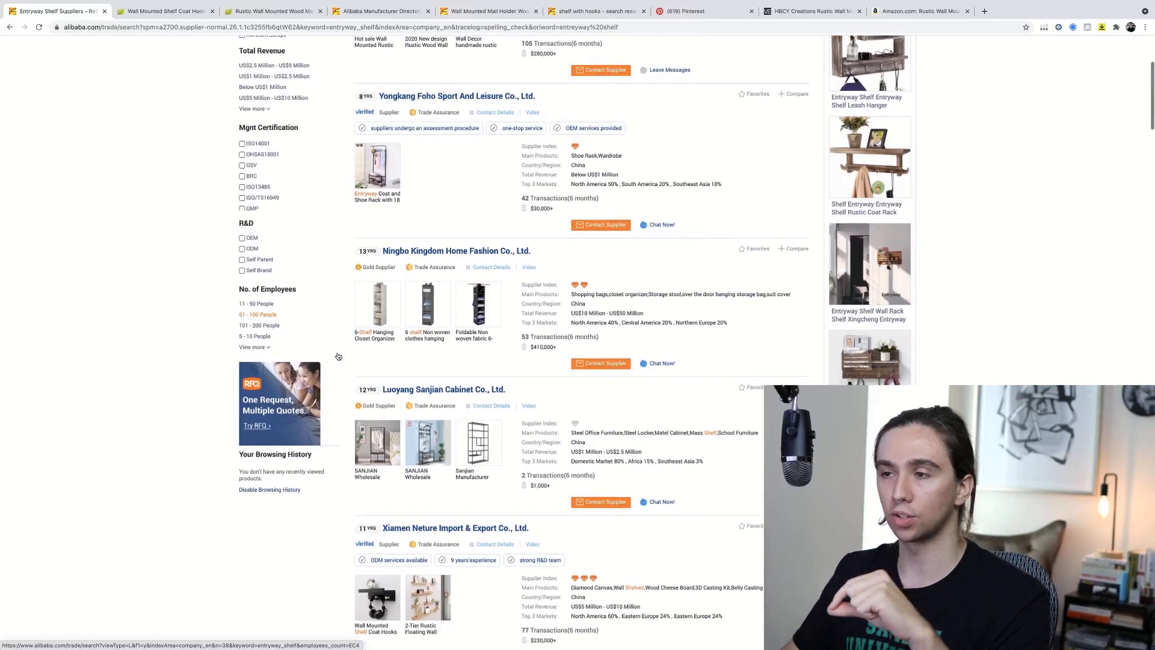
pyautogui.scroll(-3)
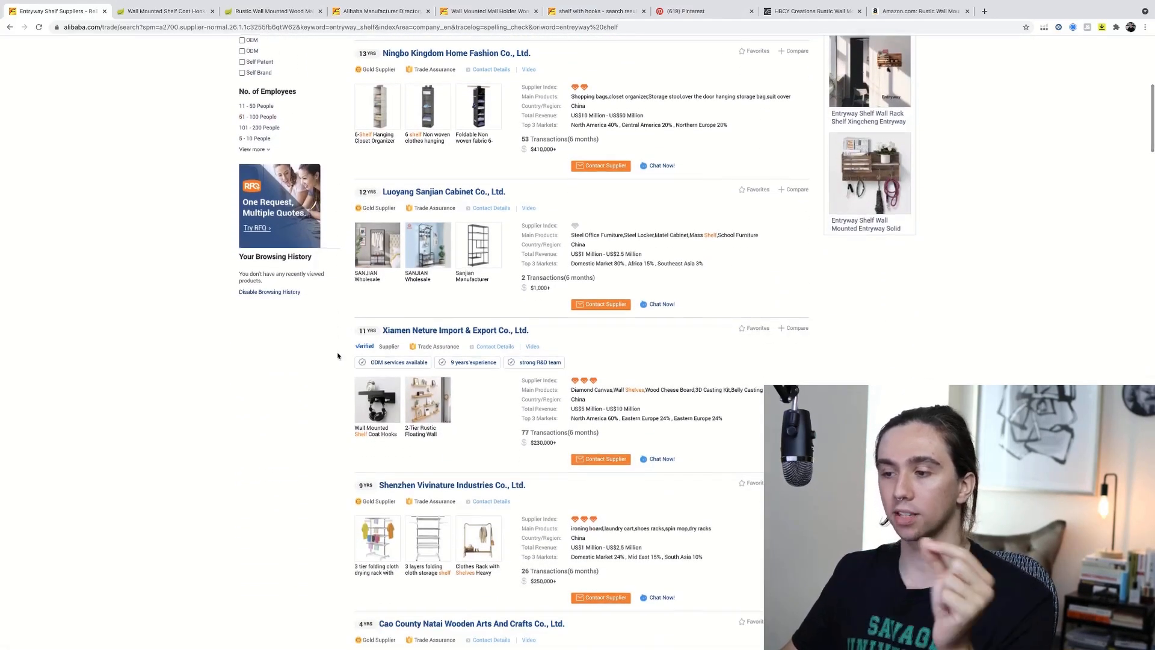
pyautogui.scroll(-3)
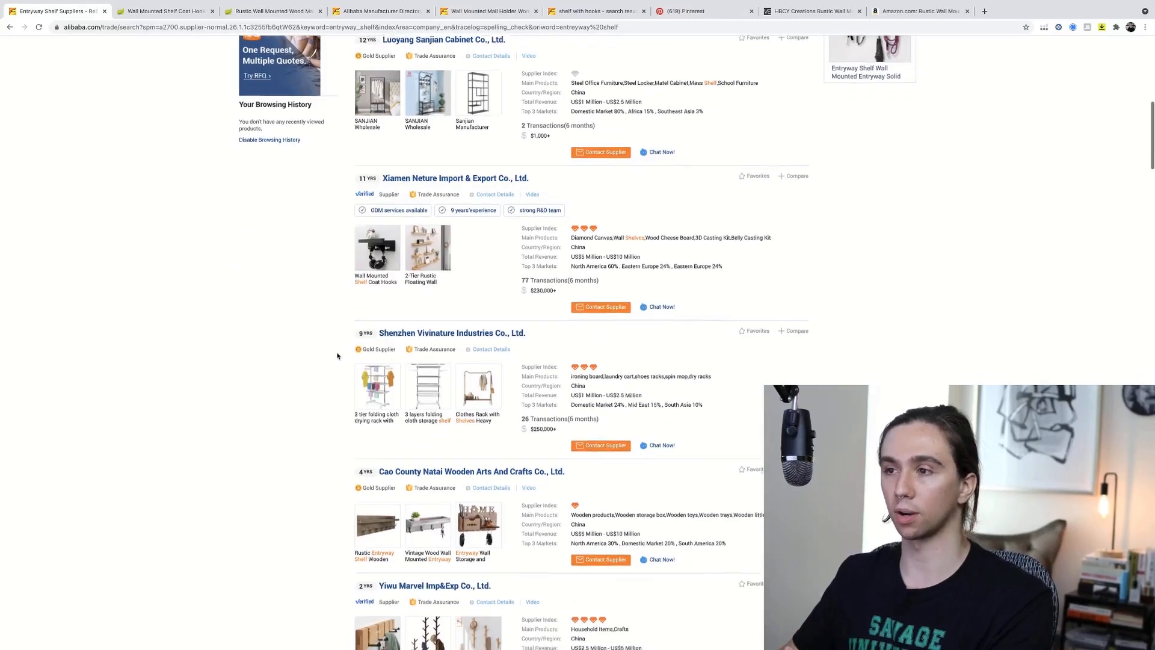
pyautogui.scroll(3)
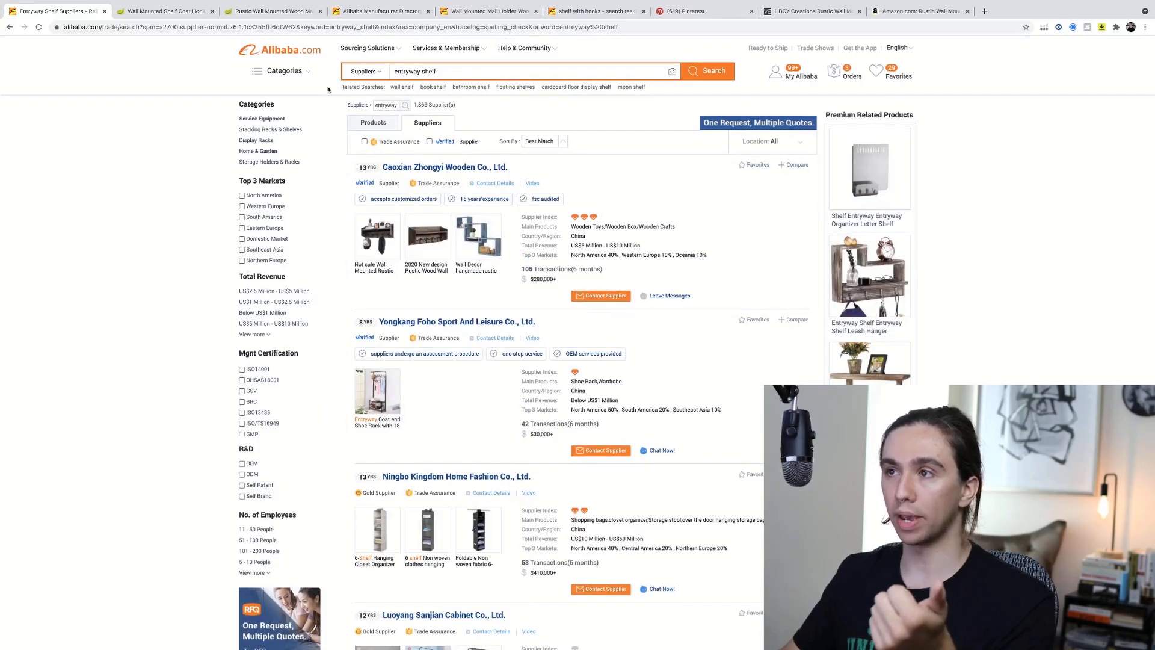
pyautogui.moveTo(477, 236)
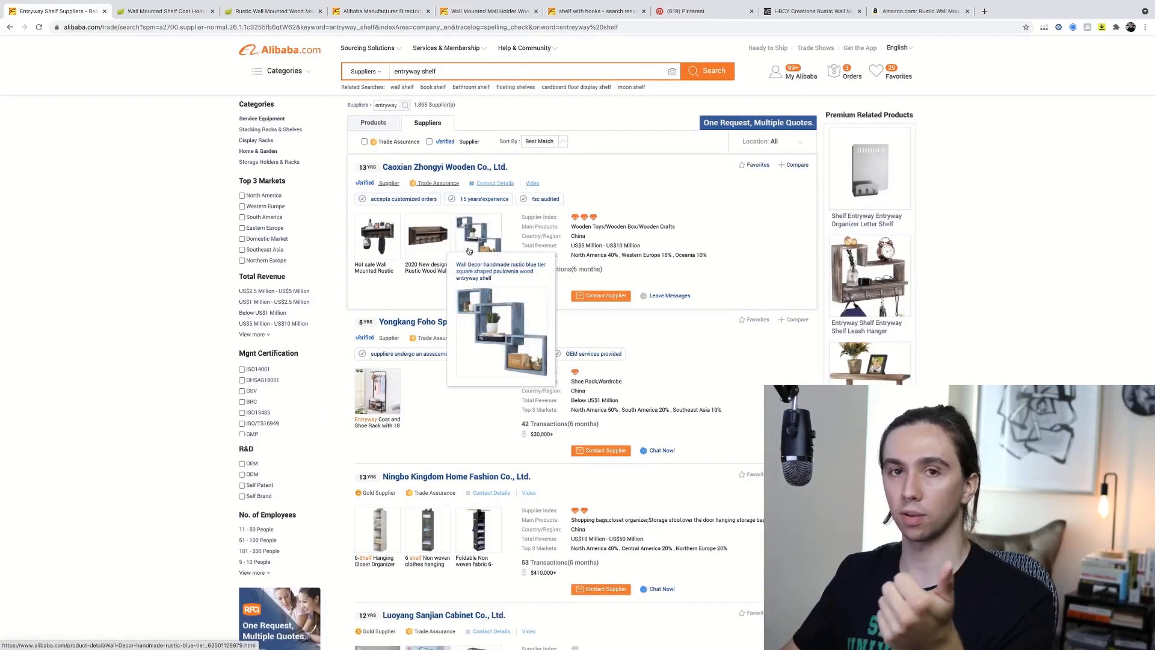